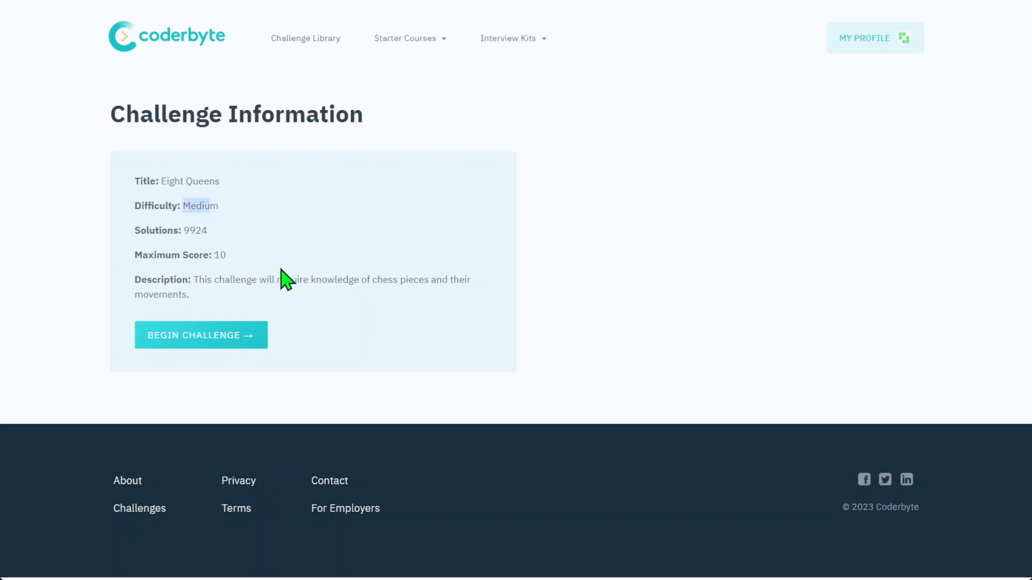
{"action": "mouse_move", "coordinate": [309, 299]}
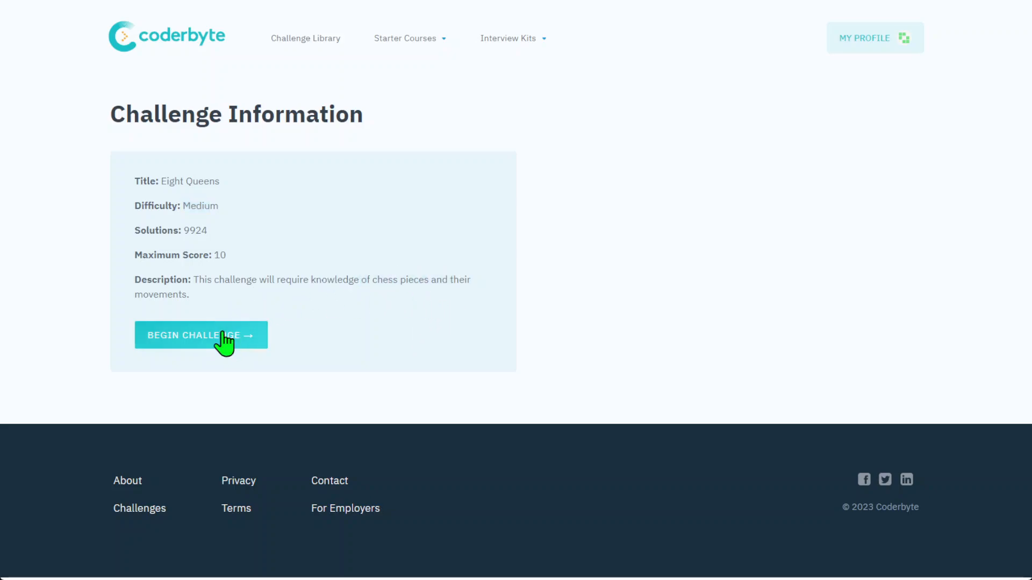
Begin the Eight Queens challenge and read its statement through the (x,y) format and 1-to-8 range.
{"action": "left_click", "coordinate": [201, 336]}
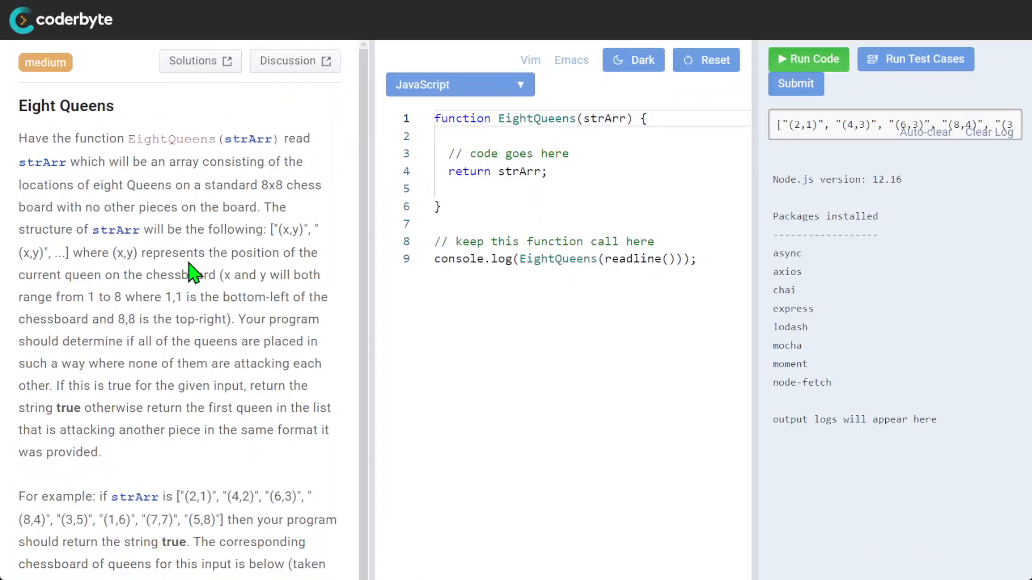
{"action": "mouse_move", "coordinate": [158, 138]}
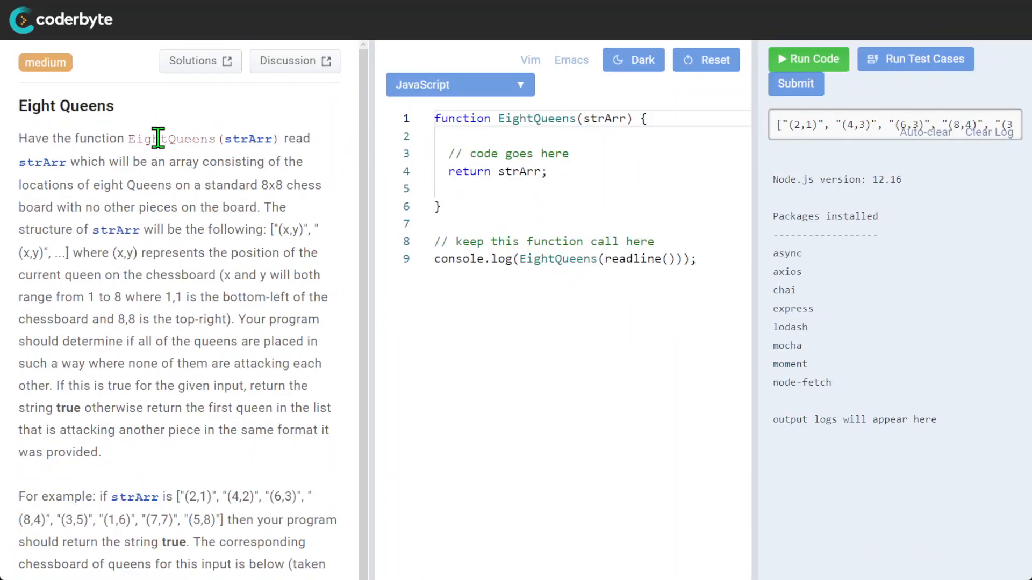
{"action": "double_click", "coordinate": [191, 138]}
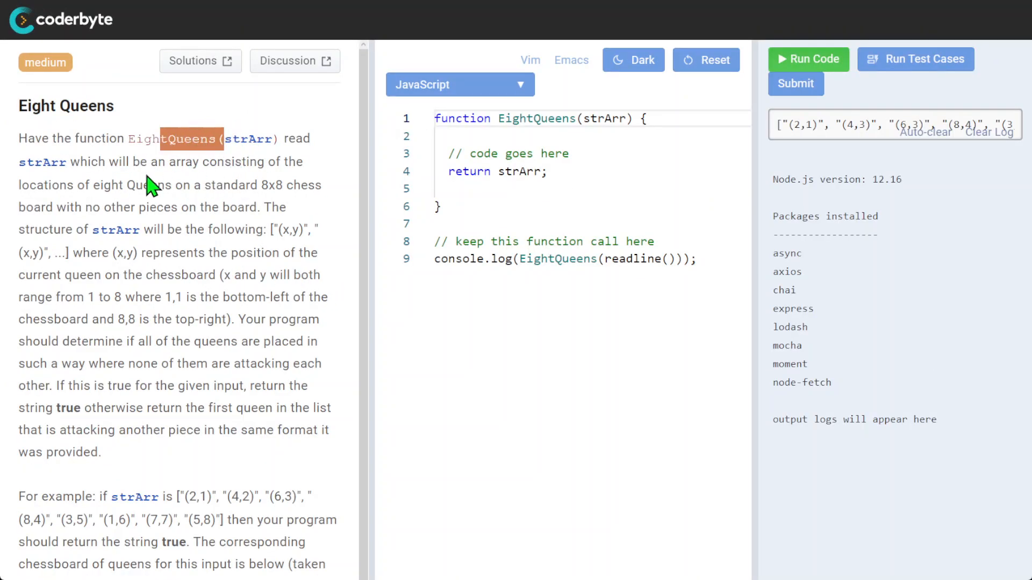
{"action": "mouse_move", "coordinate": [5, 165]}
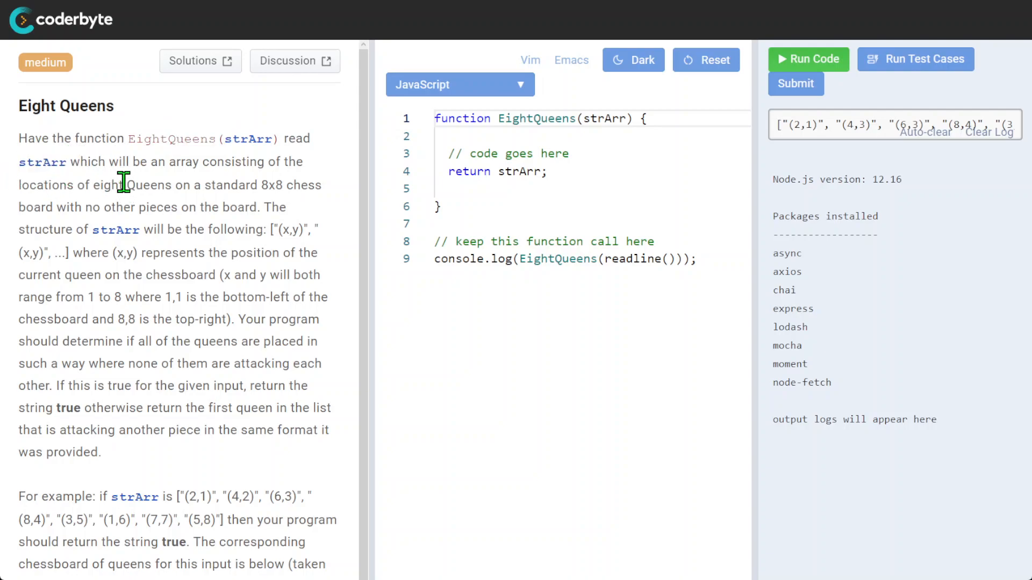
{"action": "left_click_drag", "start_coordinate": [128, 162], "coordinate": [46, 185]}
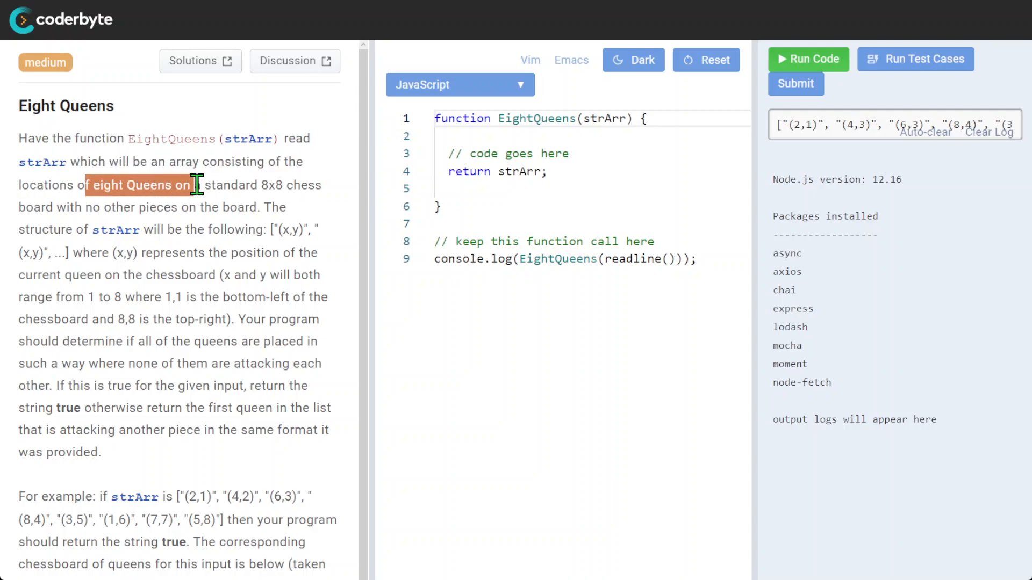
{"action": "left_click_drag", "start_coordinate": [198, 185], "coordinate": [270, 184]}
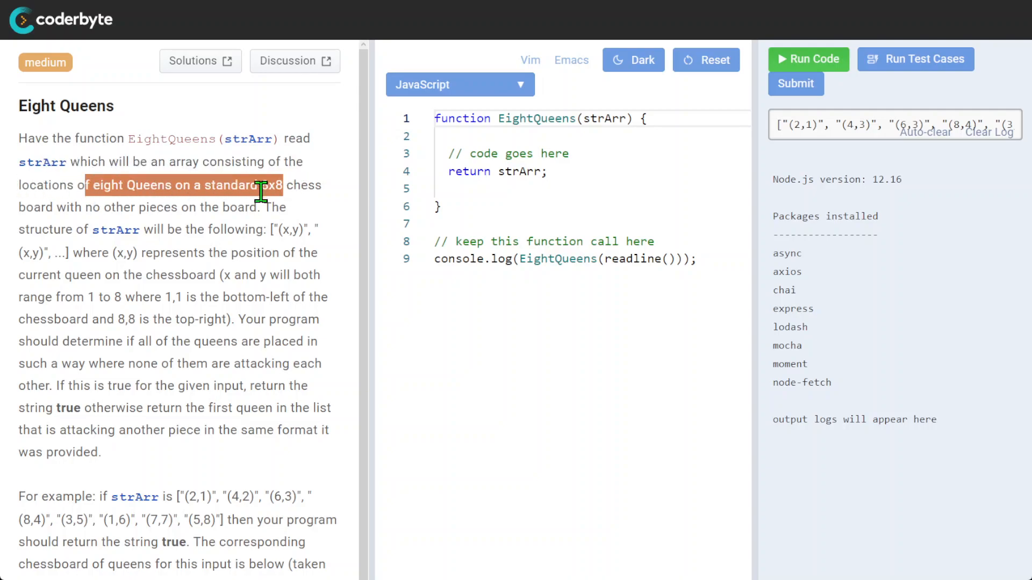
{"action": "mouse_move", "coordinate": [369, 313]}
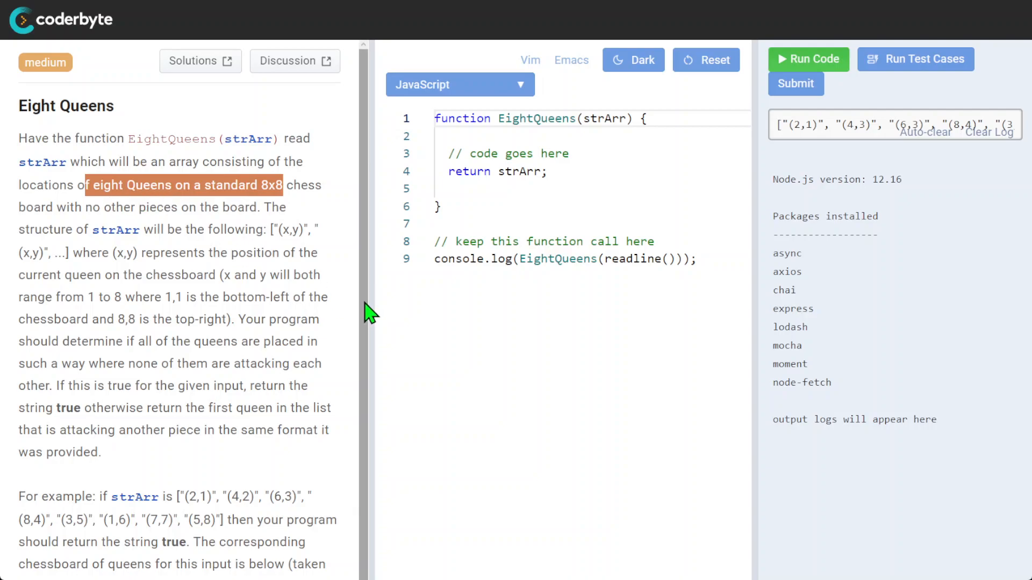
{"action": "mouse_move", "coordinate": [62, 206]}
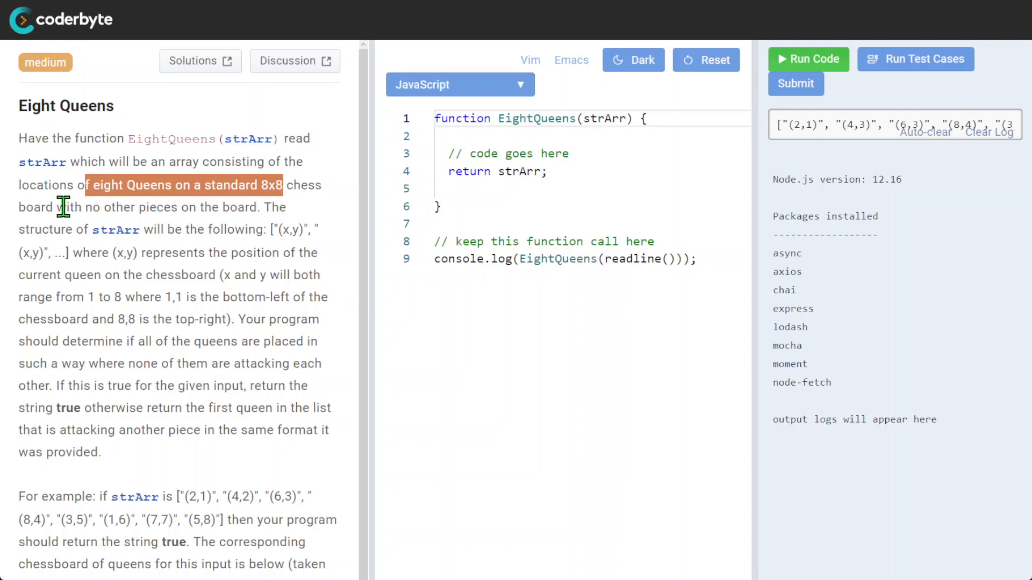
{"action": "left_click_drag", "start_coordinate": [82, 185], "coordinate": [260, 207]}
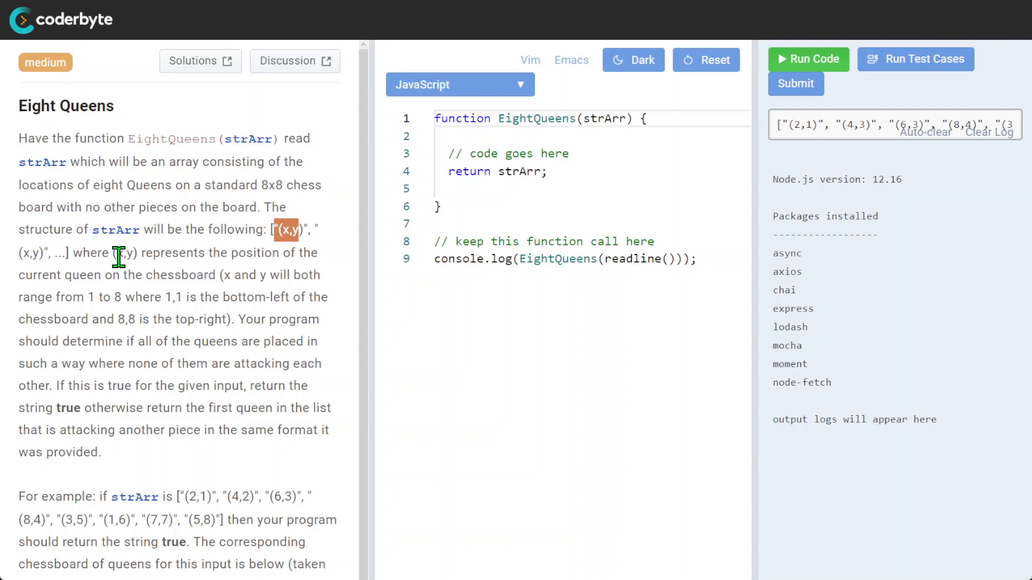
{"action": "mouse_move", "coordinate": [144, 296]}
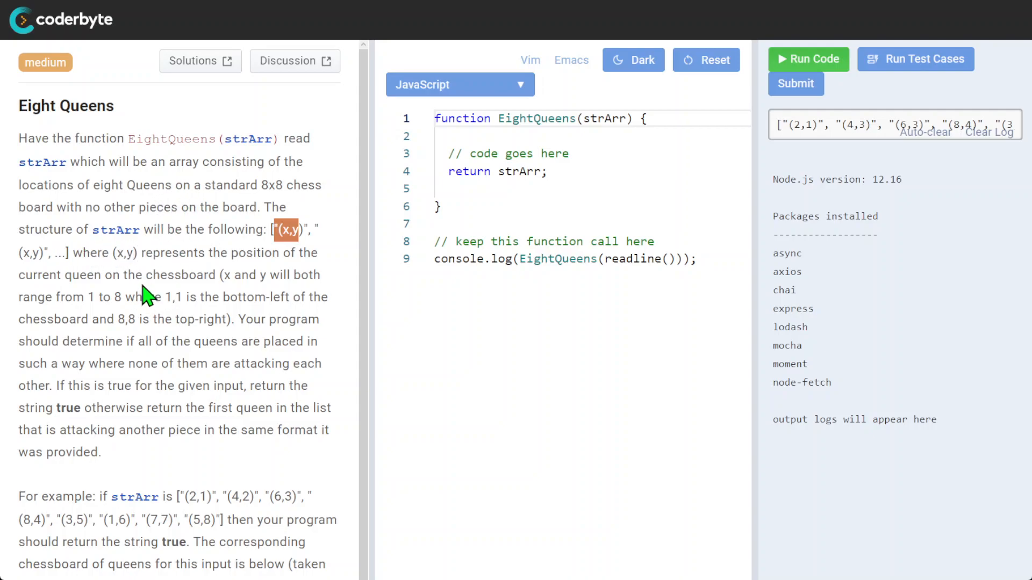
{"action": "mouse_move", "coordinate": [209, 253]}
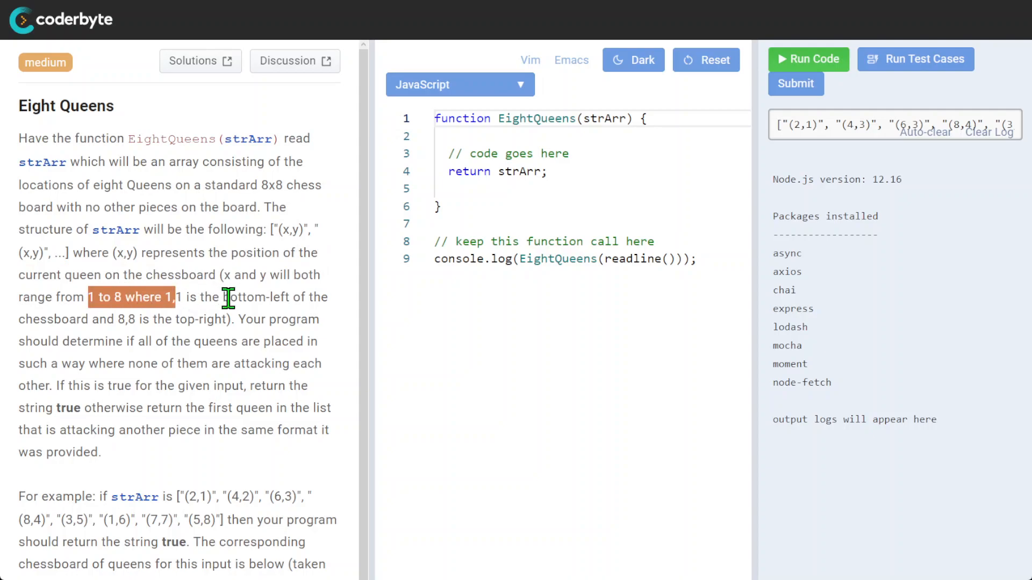
{"action": "left_click", "coordinate": [218, 296]}
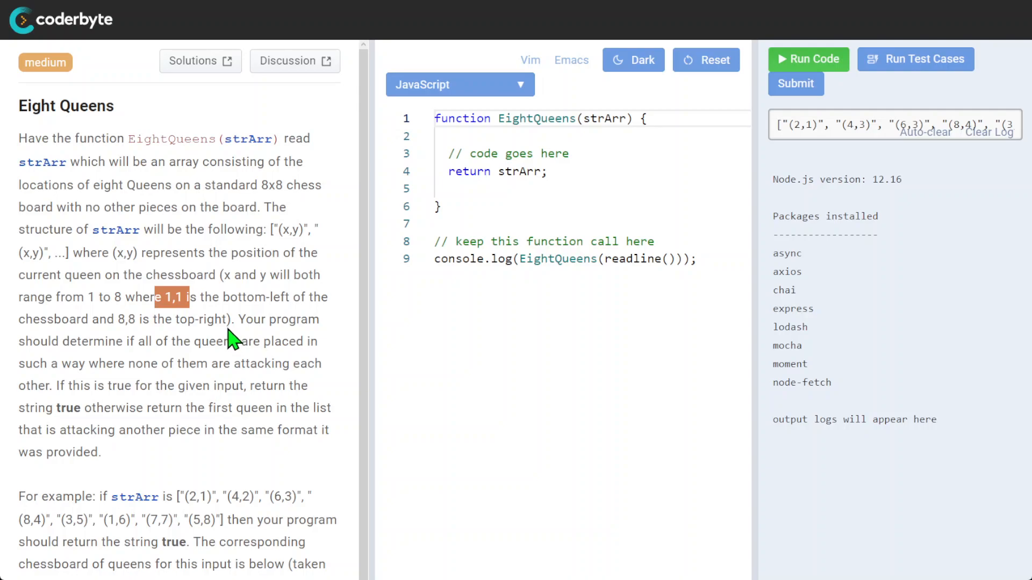
{"action": "mouse_move", "coordinate": [310, 319]}
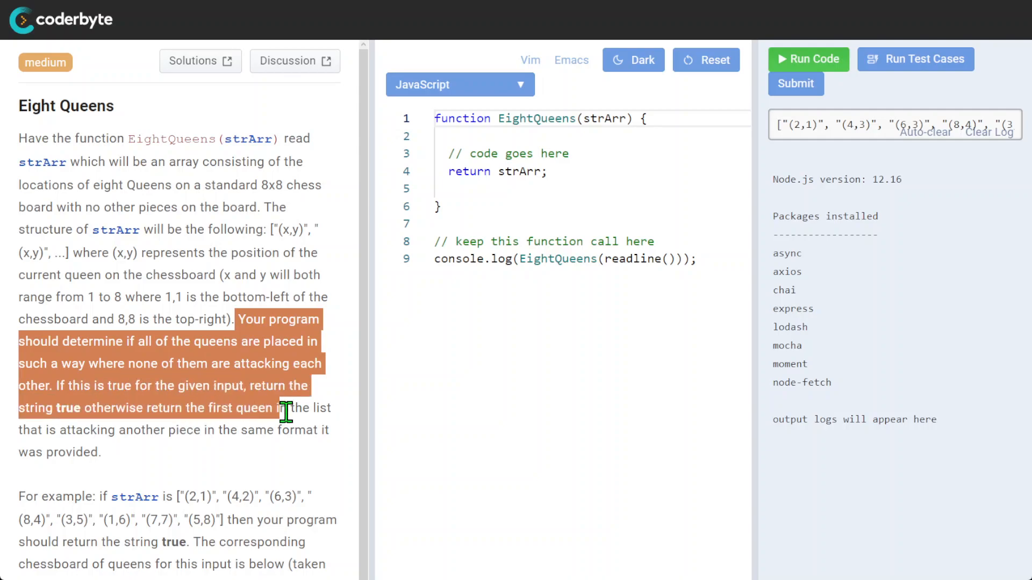
Bring the example chessboard of eight non-attacking queens into view and clear the text highlight.
{"action": "scroll", "scroll_direction": "down", "scroll_amount": 3}
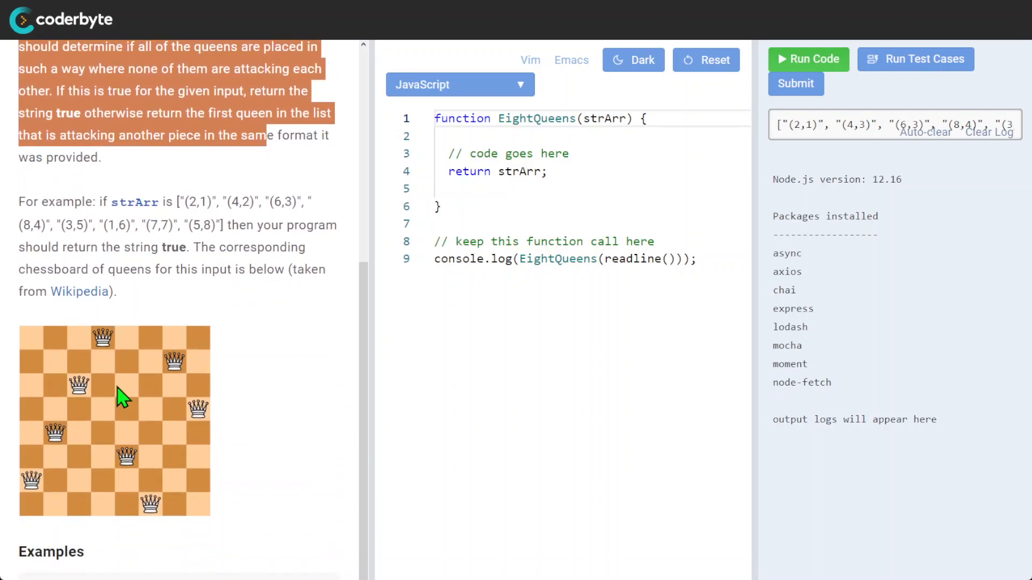
{"action": "mouse_move", "coordinate": [122, 398]}
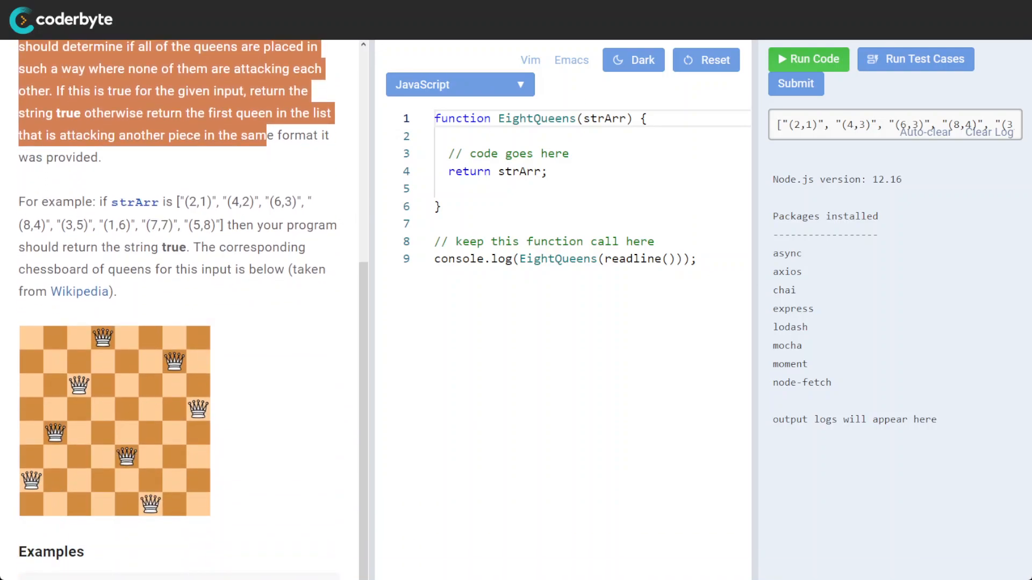
{"action": "left_click", "coordinate": [117, 276]}
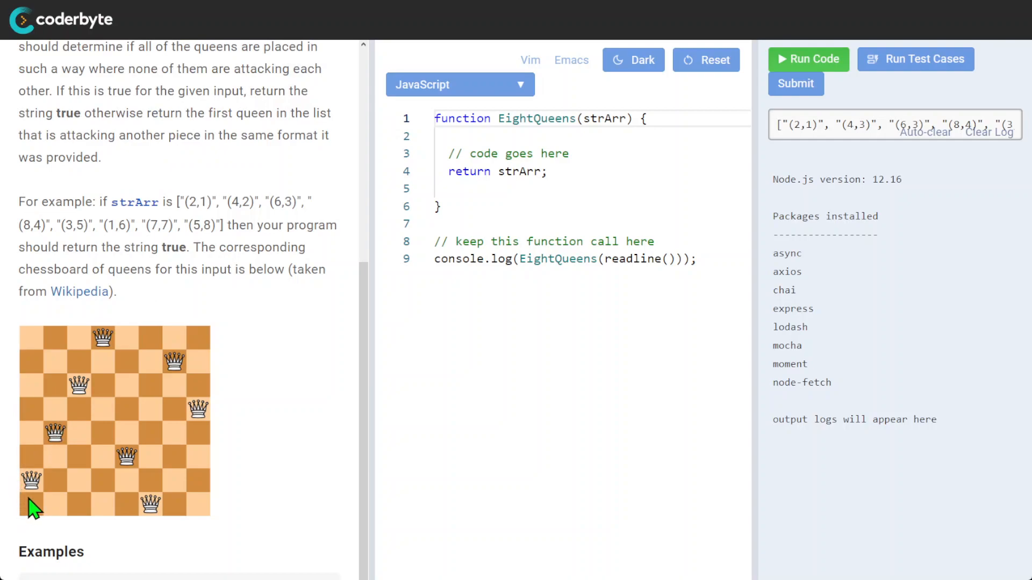
{"action": "mouse_move", "coordinate": [54, 447]}
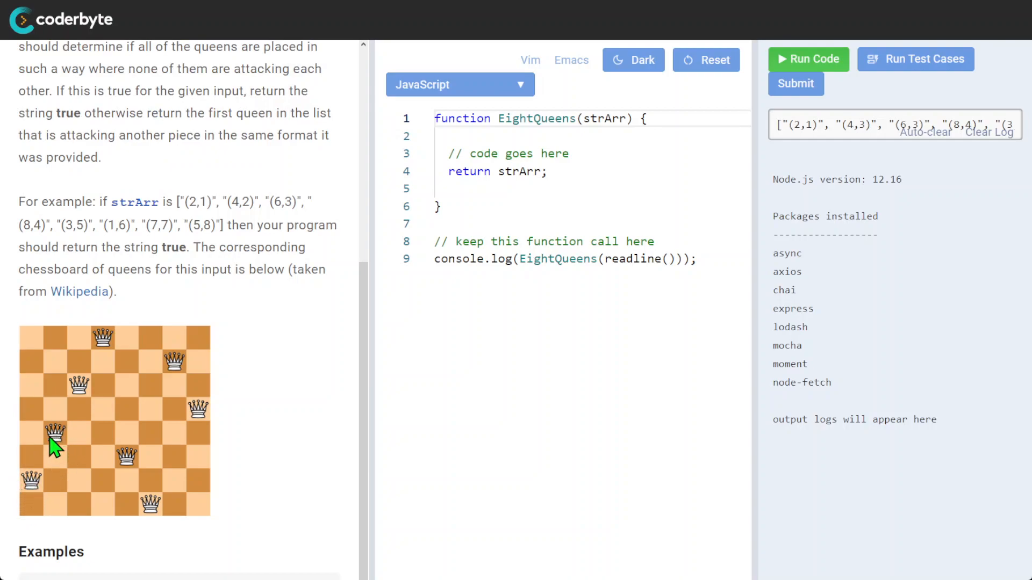
{"action": "mouse_move", "coordinate": [128, 248]}
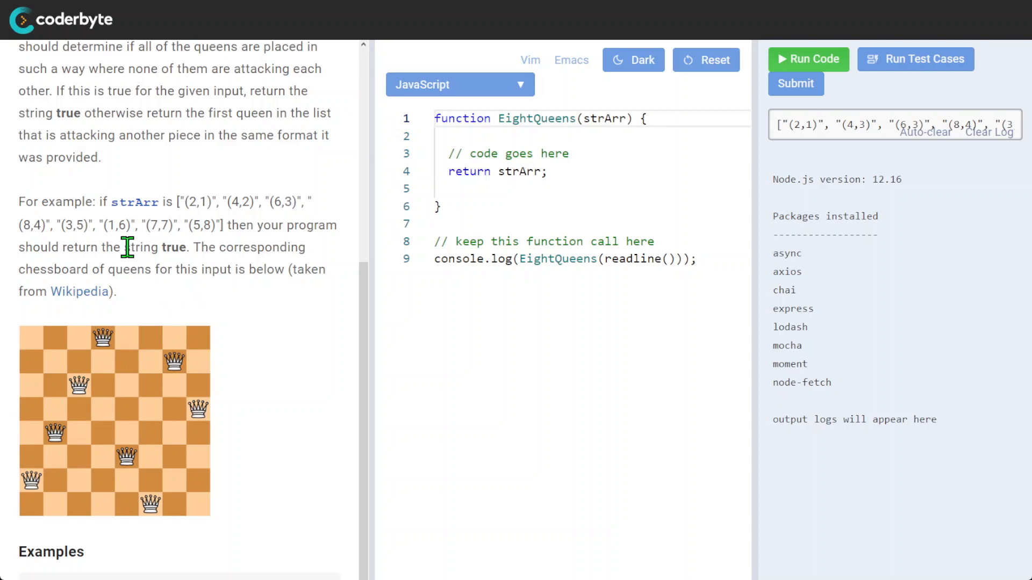
{"action": "mouse_move", "coordinate": [120, 472]}
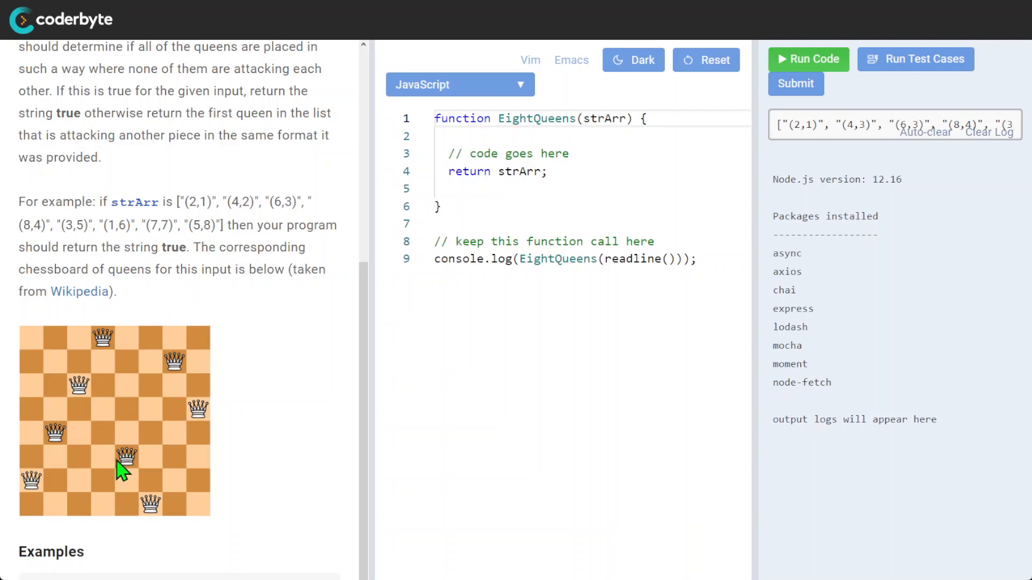
{"action": "mouse_move", "coordinate": [73, 500]}
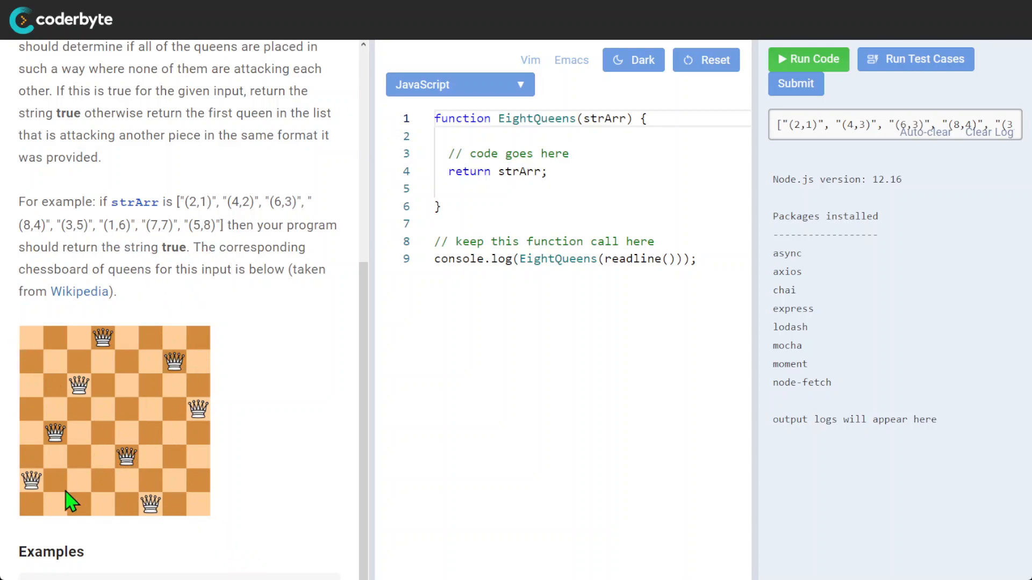
{"action": "mouse_move", "coordinate": [201, 411]}
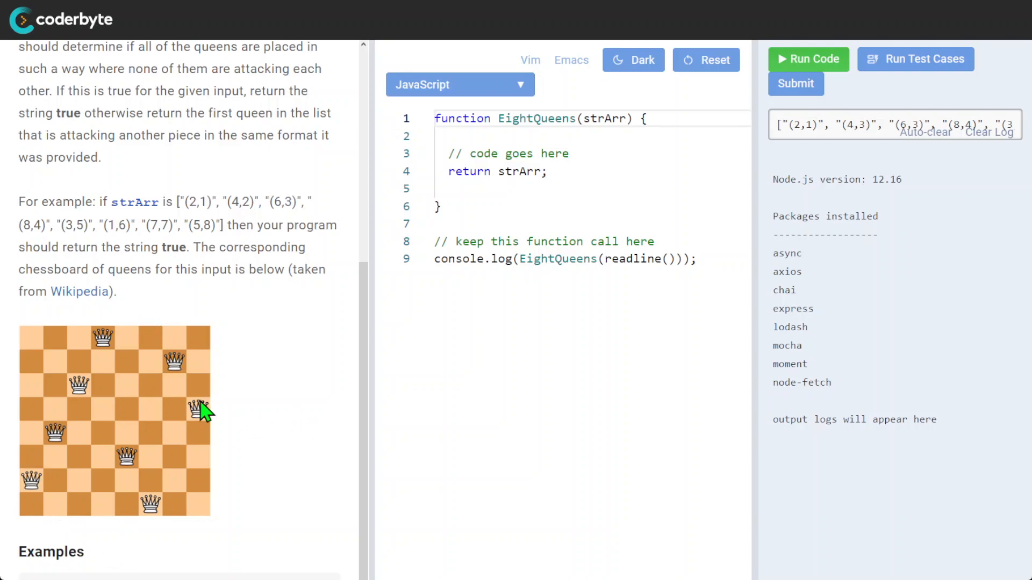
{"action": "mouse_move", "coordinate": [79, 411]}
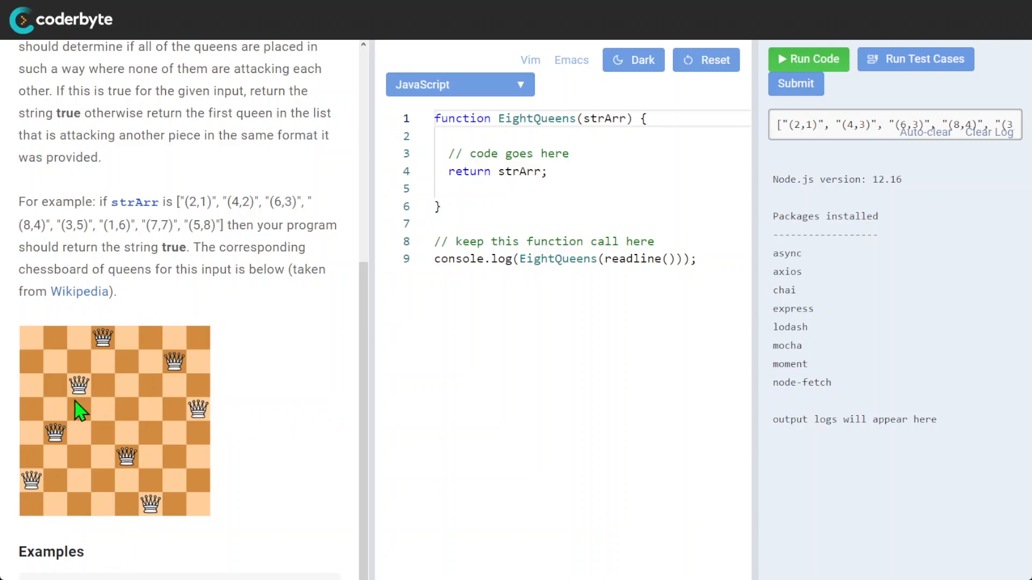
{"action": "mouse_move", "coordinate": [359, 387]}
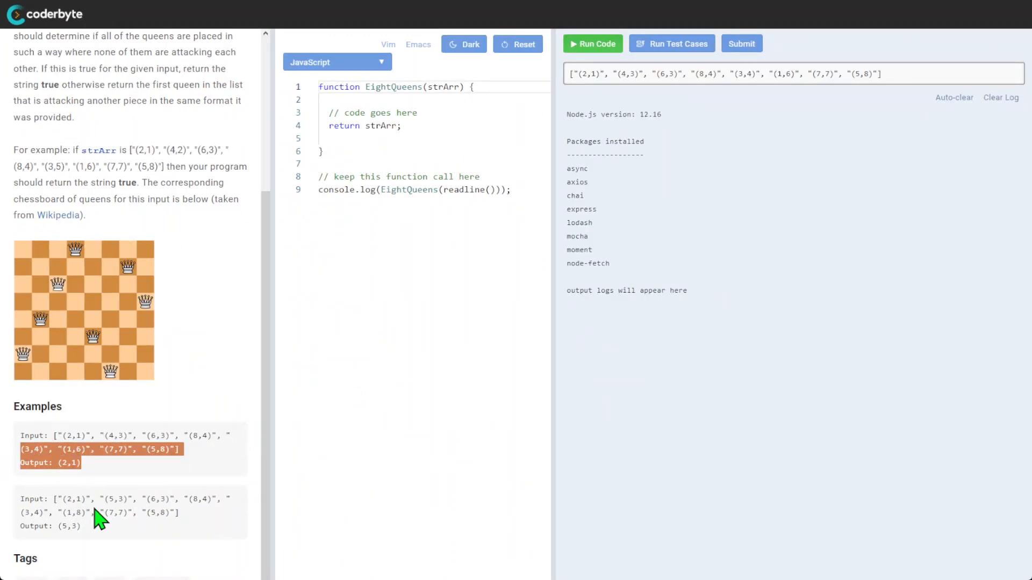
Review the worked examples with outputs (2,1) and (5,3), then empty the output log.
{"action": "scroll", "scroll_direction": "up", "scroll_amount": 3}
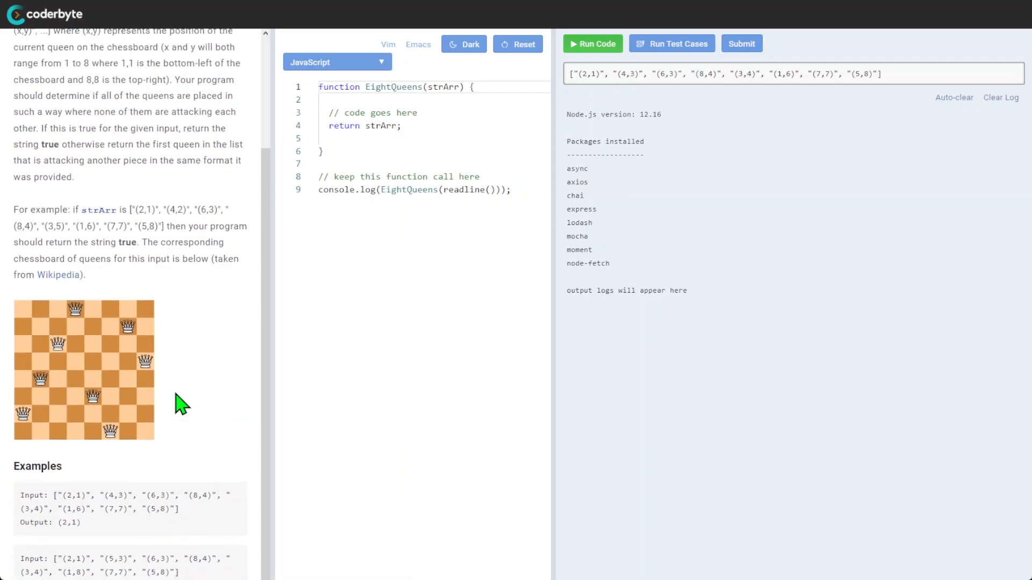
{"action": "scroll", "scroll_direction": "up", "scroll_amount": 3}
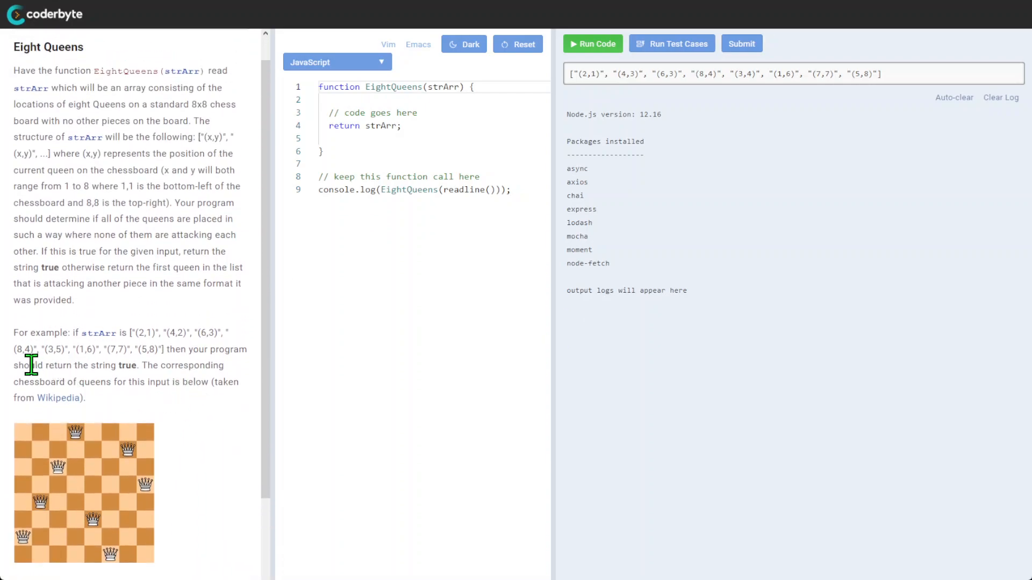
{"action": "scroll", "scroll_direction": "down", "scroll_amount": 3}
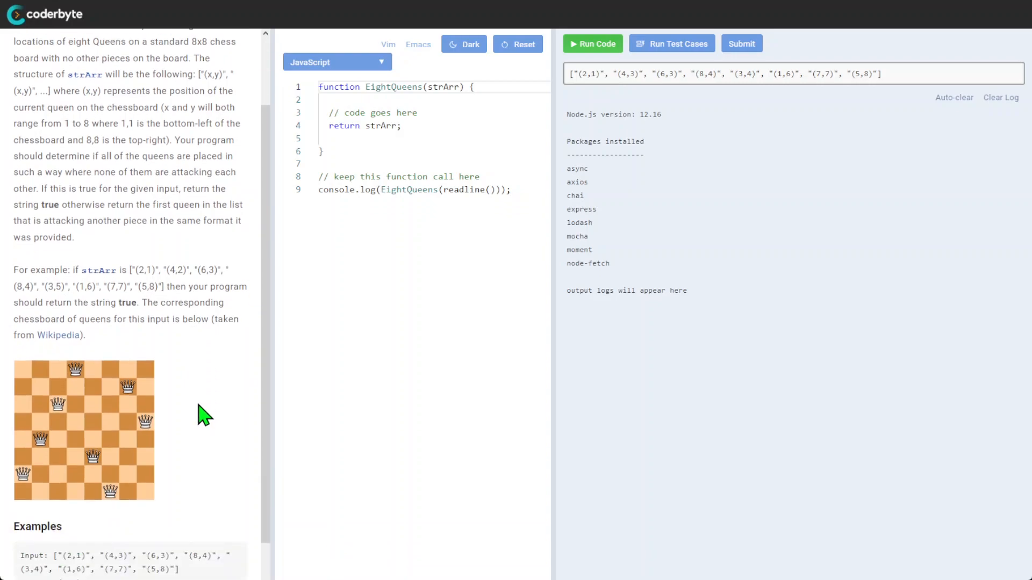
{"action": "scroll", "scroll_direction": "down", "scroll_amount": 3}
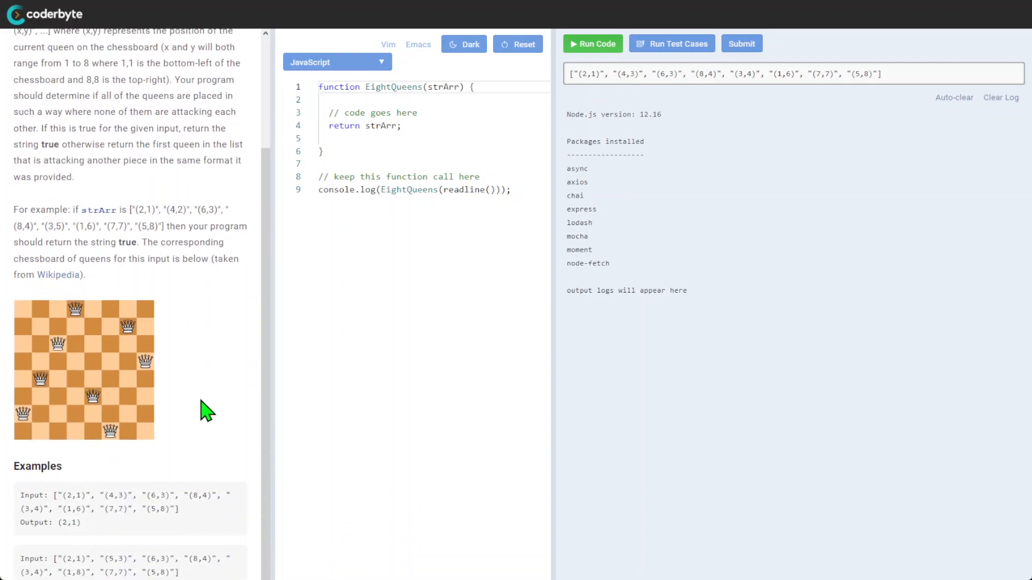
{"action": "scroll", "scroll_direction": "down", "scroll_amount": 3}
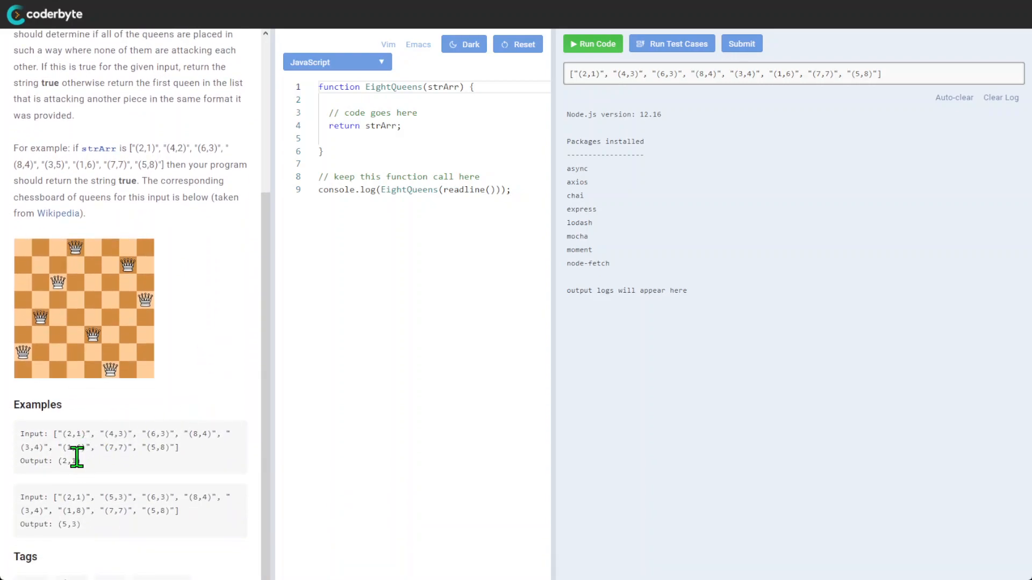
{"action": "double_click", "coordinate": [66, 461]}
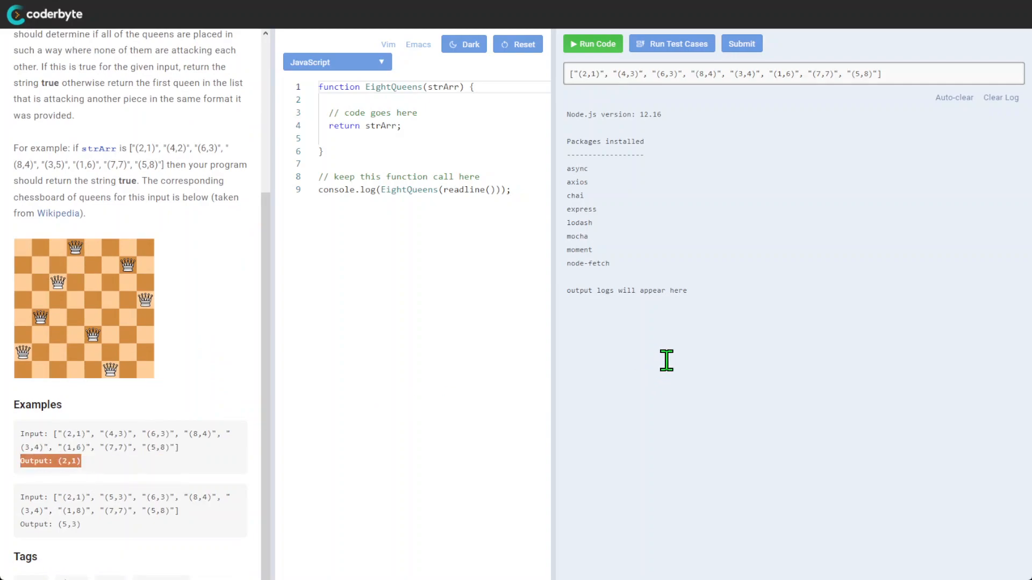
{"action": "left_click", "coordinate": [1000, 98]}
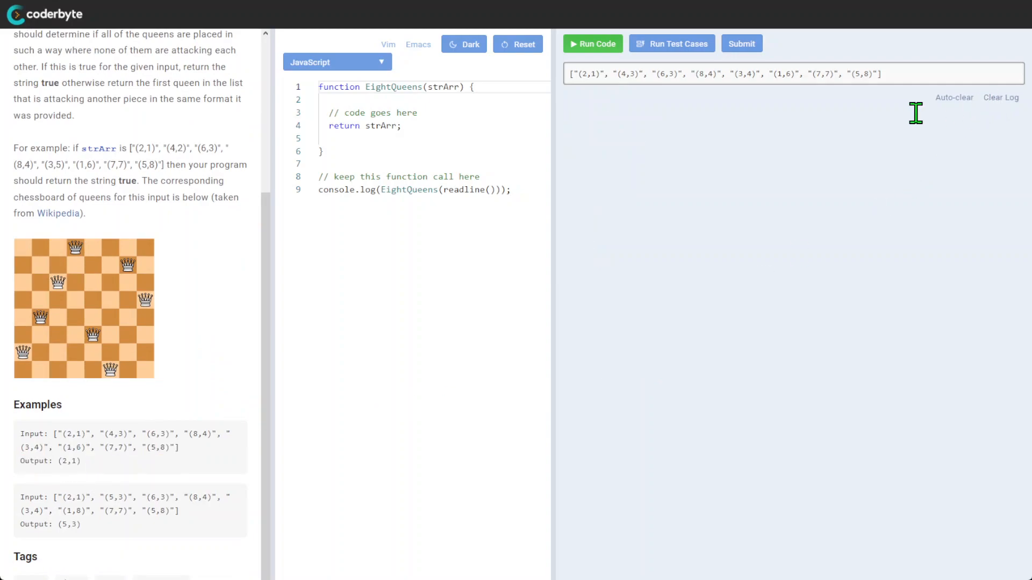
Run the unchanged starter code, echoing the eight-queen input array, and compare against the (2,1) output.
{"action": "left_click", "coordinate": [591, 44]}
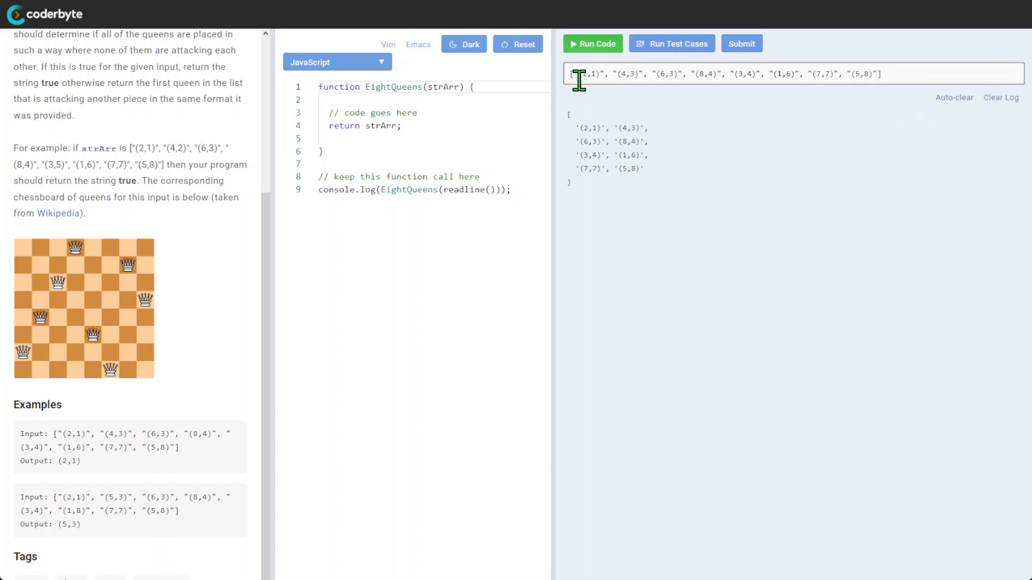
{"action": "mouse_move", "coordinate": [97, 513]}
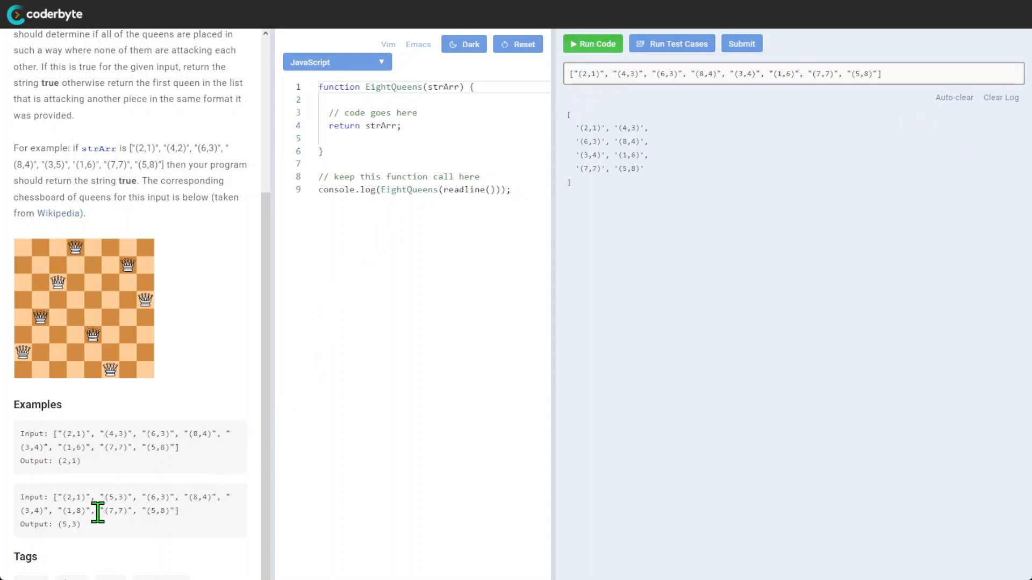
{"action": "double_click", "coordinate": [66, 461]}
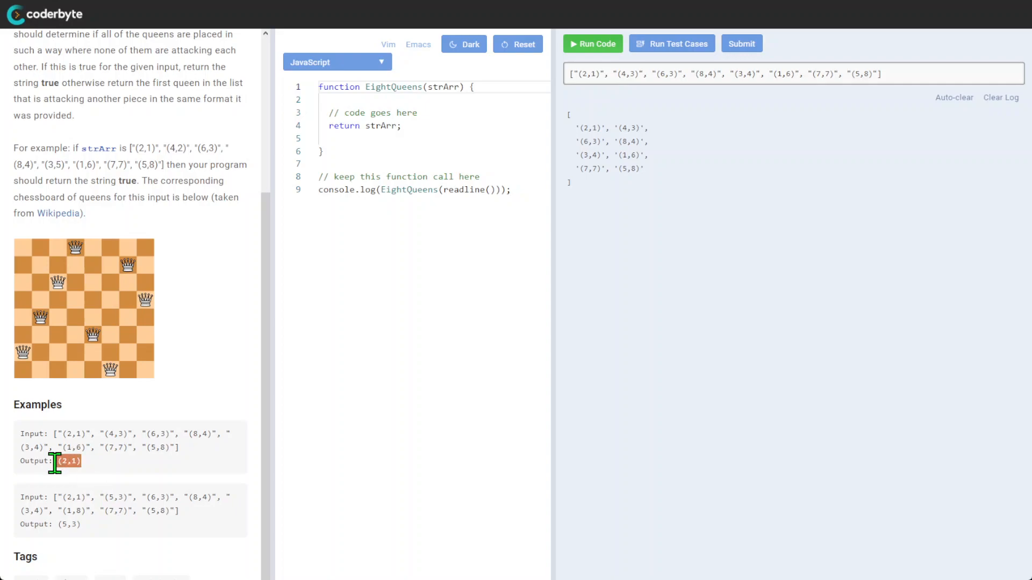
{"action": "mouse_move", "coordinate": [143, 228]}
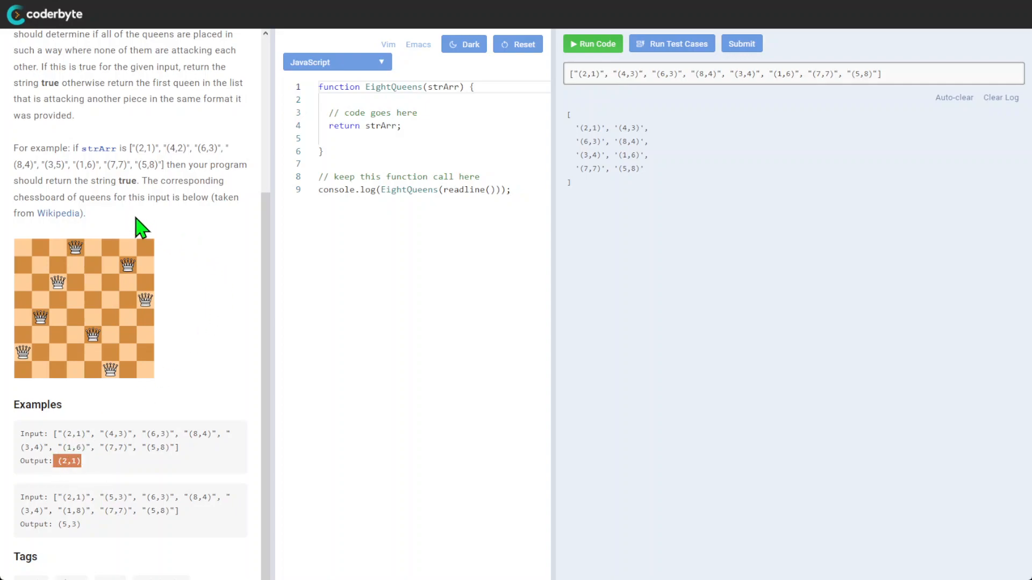
{"action": "mouse_move", "coordinate": [129, 191]}
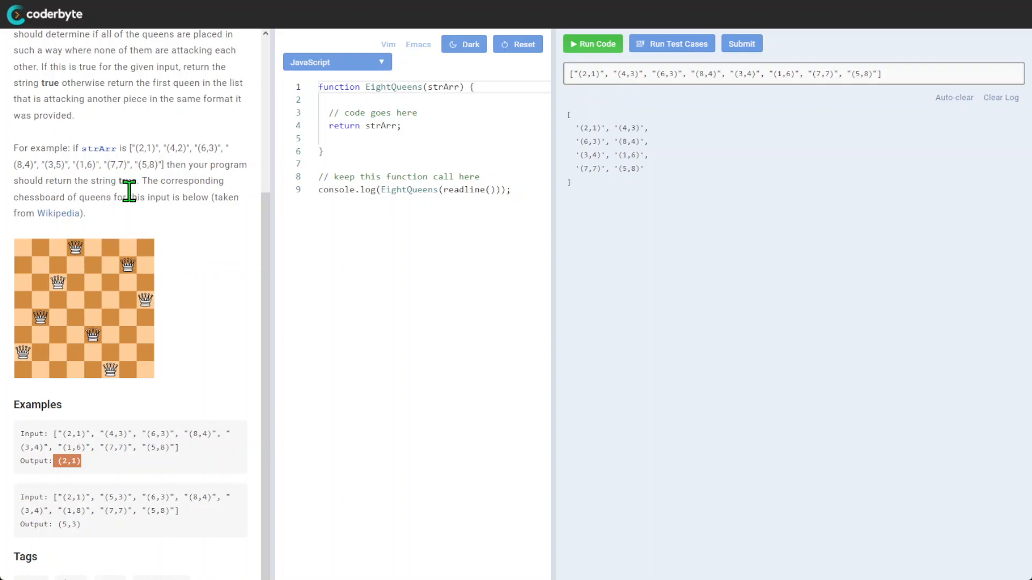
{"action": "left_click_drag", "start_coordinate": [129, 182], "coordinate": [187, 197]}
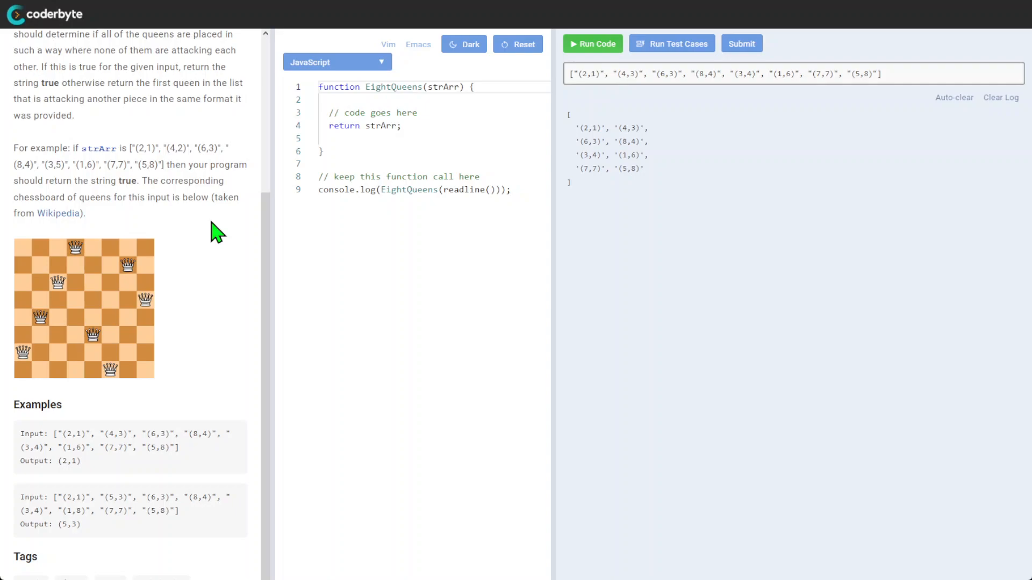
{"action": "mouse_move", "coordinate": [199, 497]}
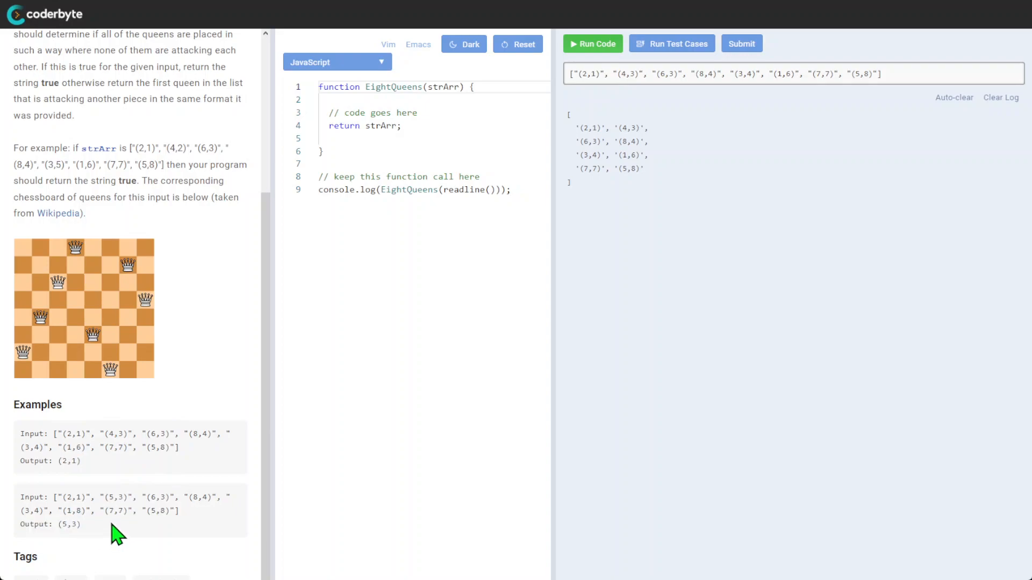
{"action": "scroll", "scroll_direction": "up", "scroll_amount": 3}
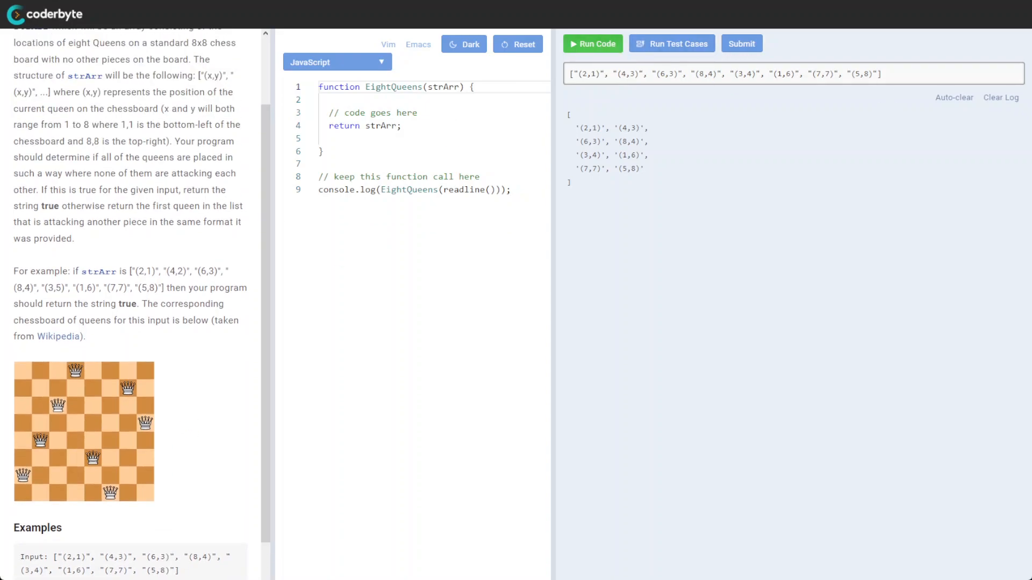
{"action": "scroll", "scroll_direction": "up", "scroll_amount": 3}
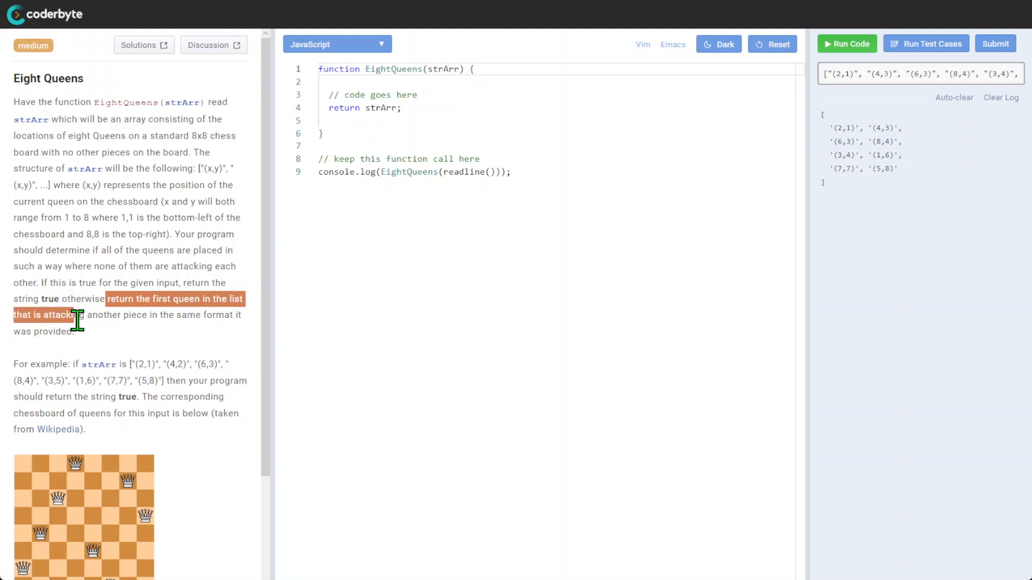
{"action": "left_click", "coordinate": [126, 351]}
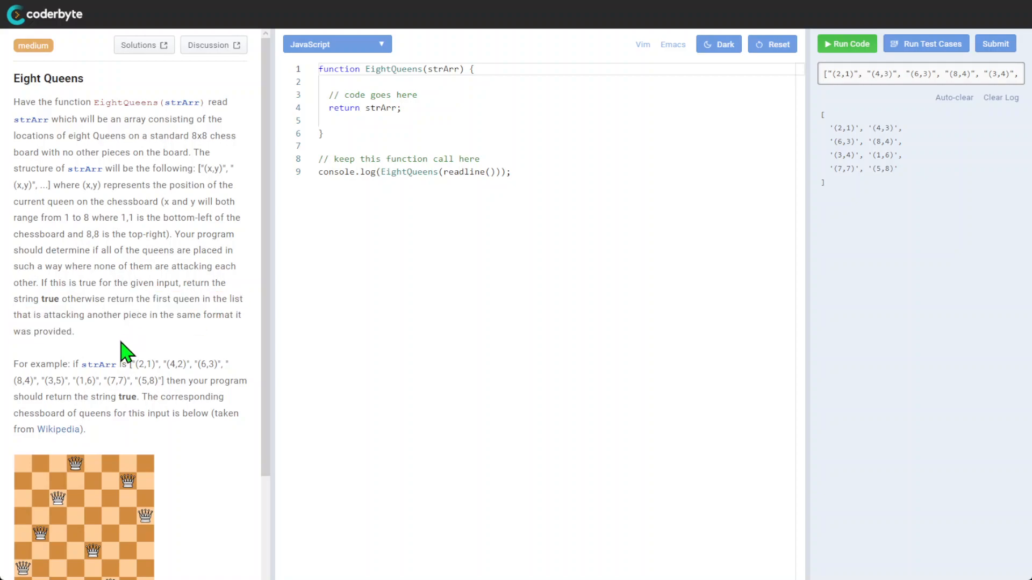
{"action": "scroll", "scroll_direction": "down", "scroll_amount": 3}
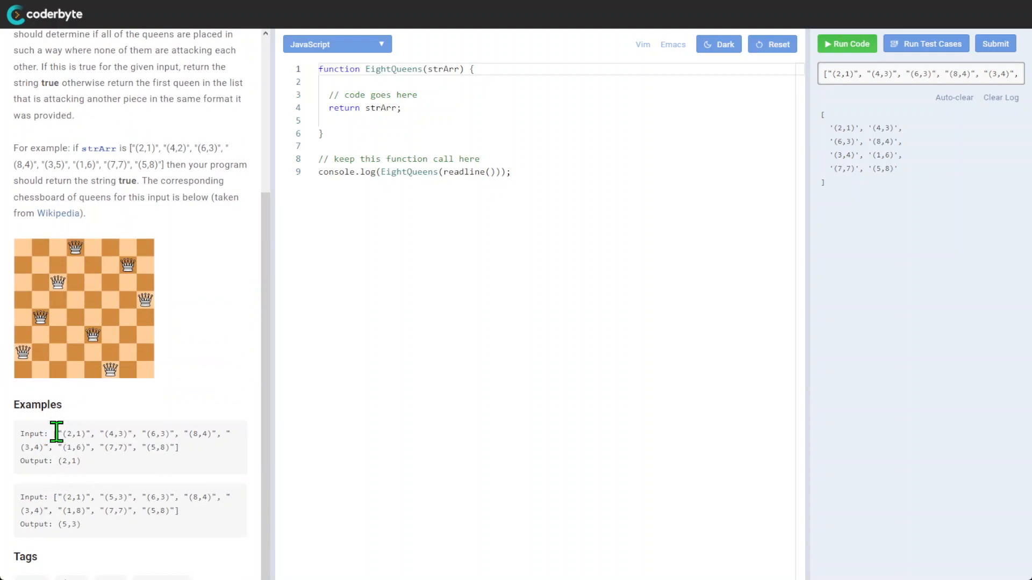
{"action": "mouse_move", "coordinate": [96, 450]}
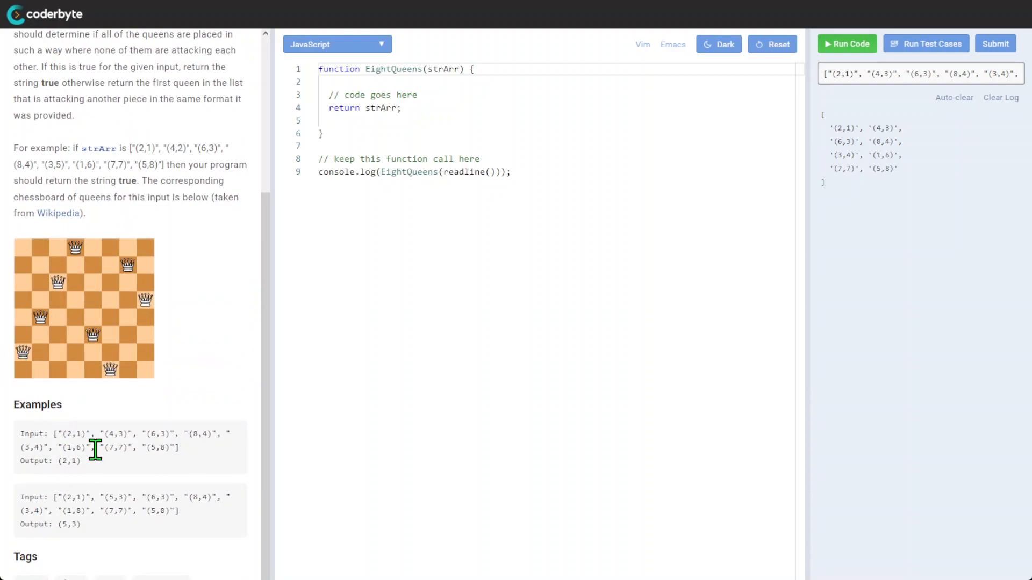
{"action": "mouse_move", "coordinate": [91, 473]}
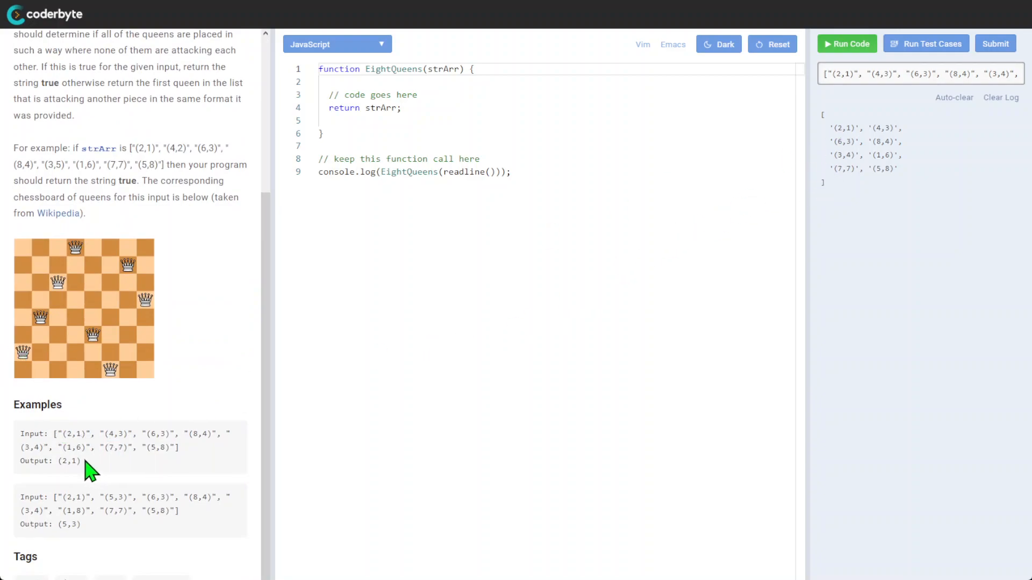
{"action": "mouse_move", "coordinate": [58, 428]}
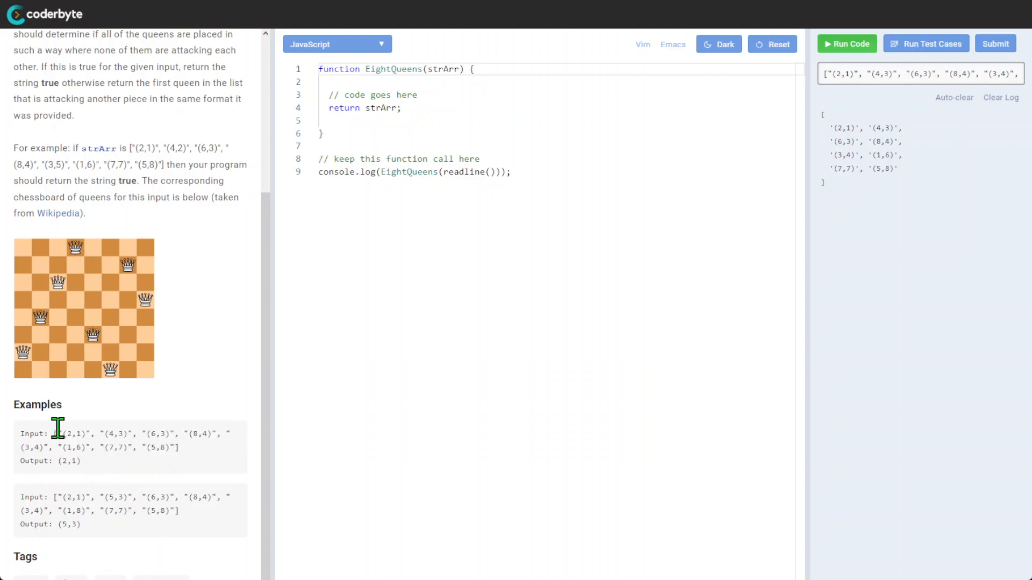
{"action": "mouse_move", "coordinate": [91, 328]}
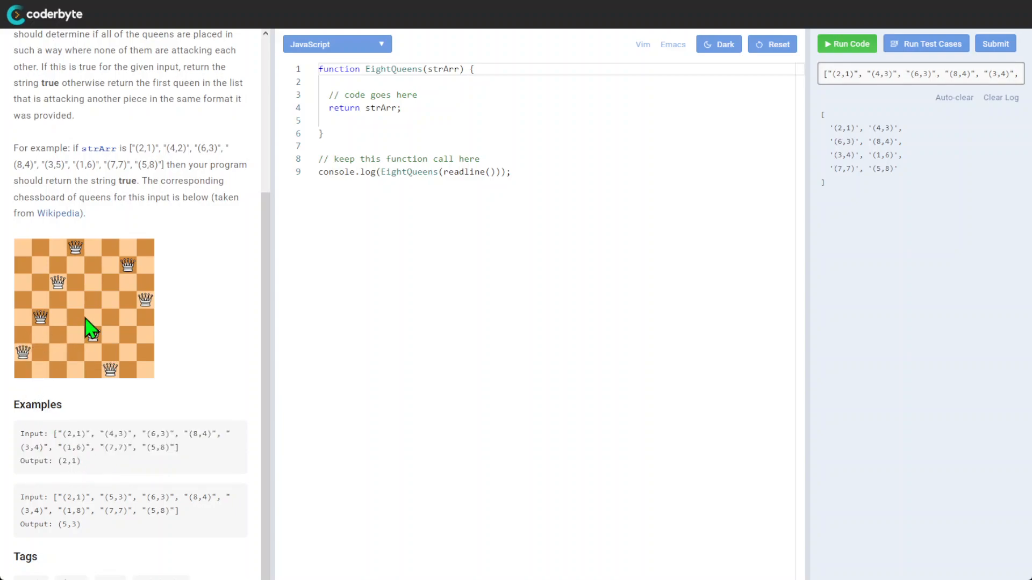
{"action": "mouse_move", "coordinate": [116, 275]}
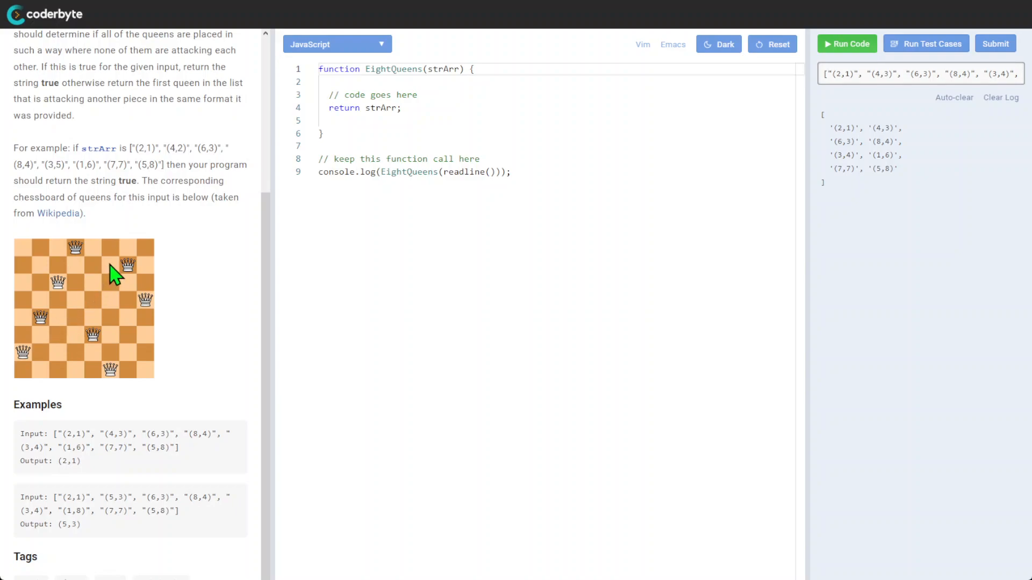
{"action": "mouse_move", "coordinate": [36, 332]}
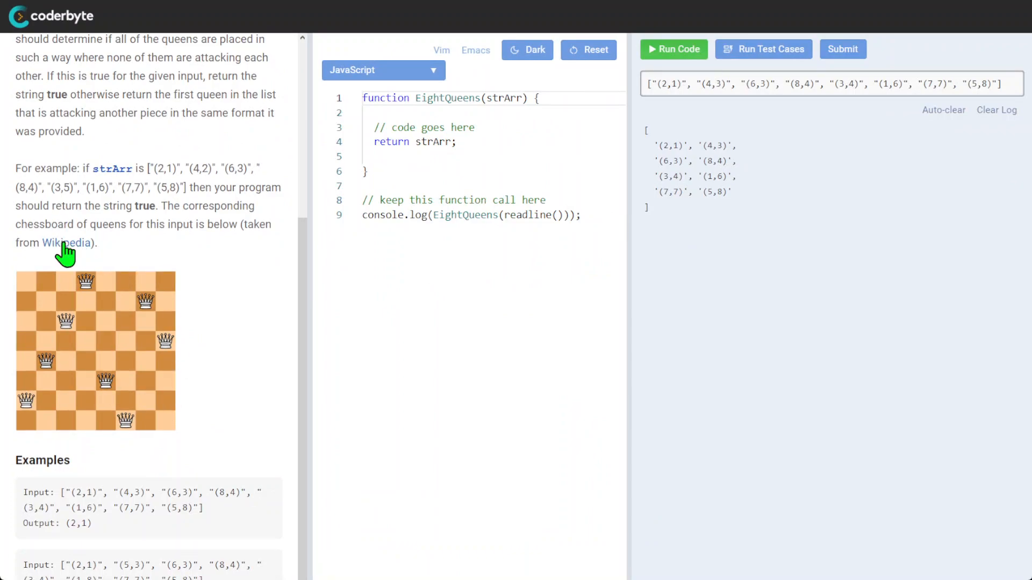
Look over Wikipedia's Eight queens puzzle article linked from the chessboard image.
{"action": "left_click", "coordinate": [63, 243]}
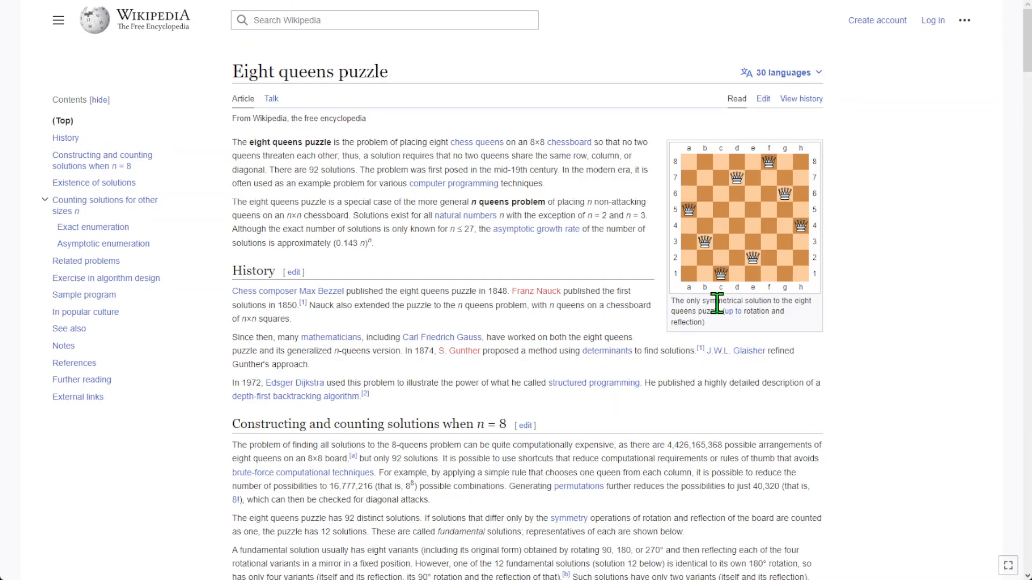
{"action": "mouse_move", "coordinate": [718, 266]}
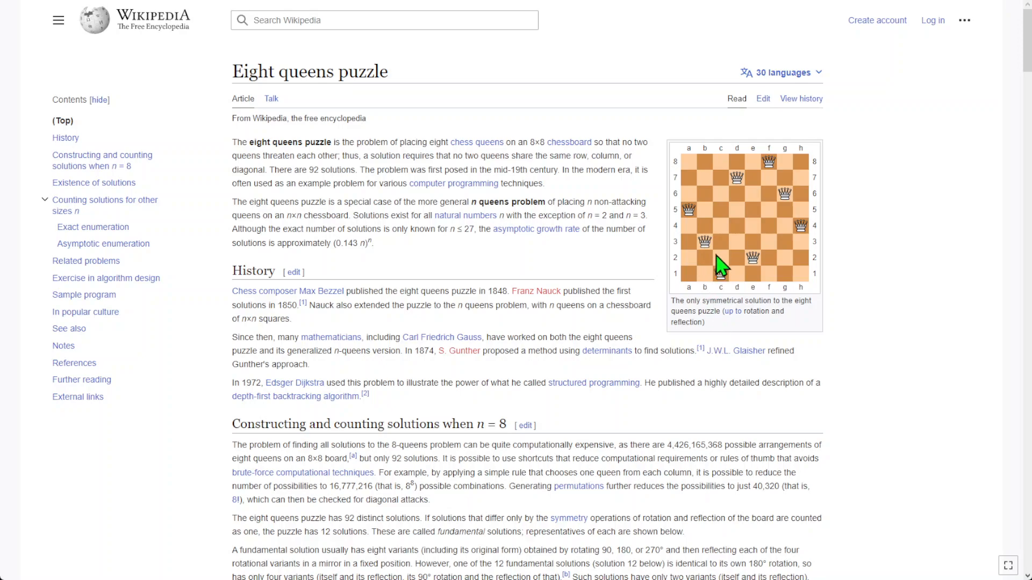
{"action": "mouse_move", "coordinate": [404, 356]}
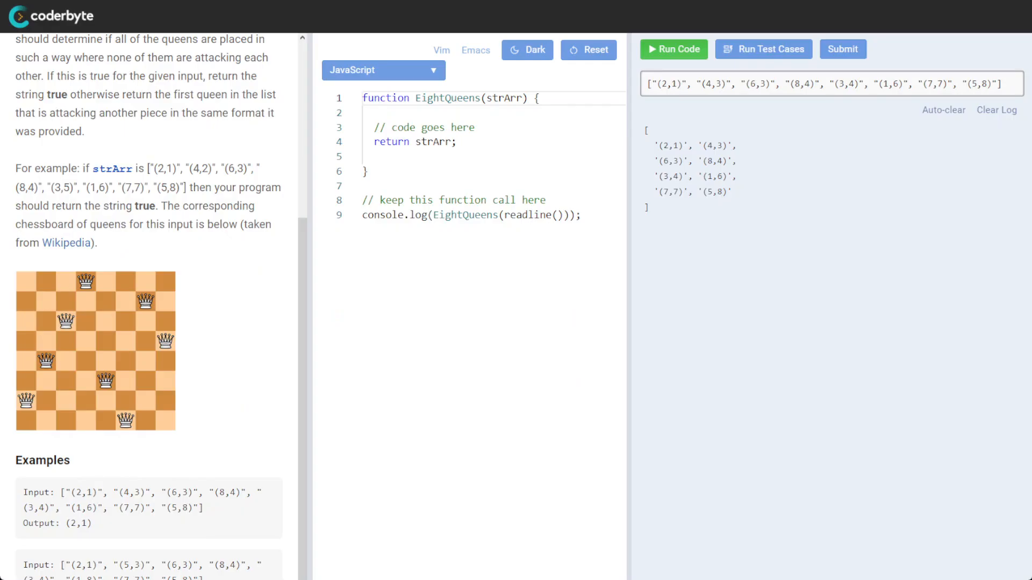
{"action": "mouse_move", "coordinate": [38, 406]}
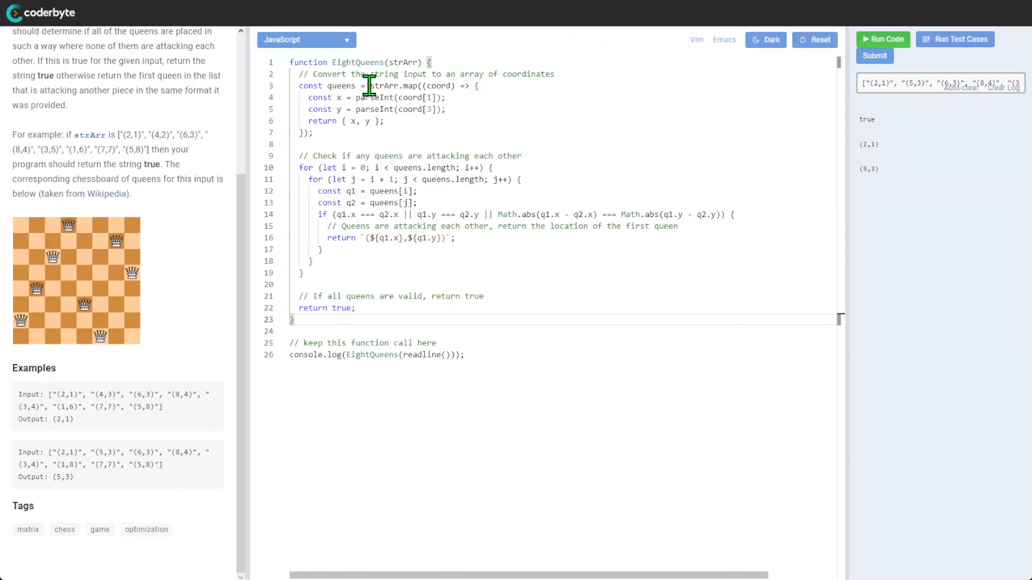
{"action": "mouse_move", "coordinate": [581, 79]}
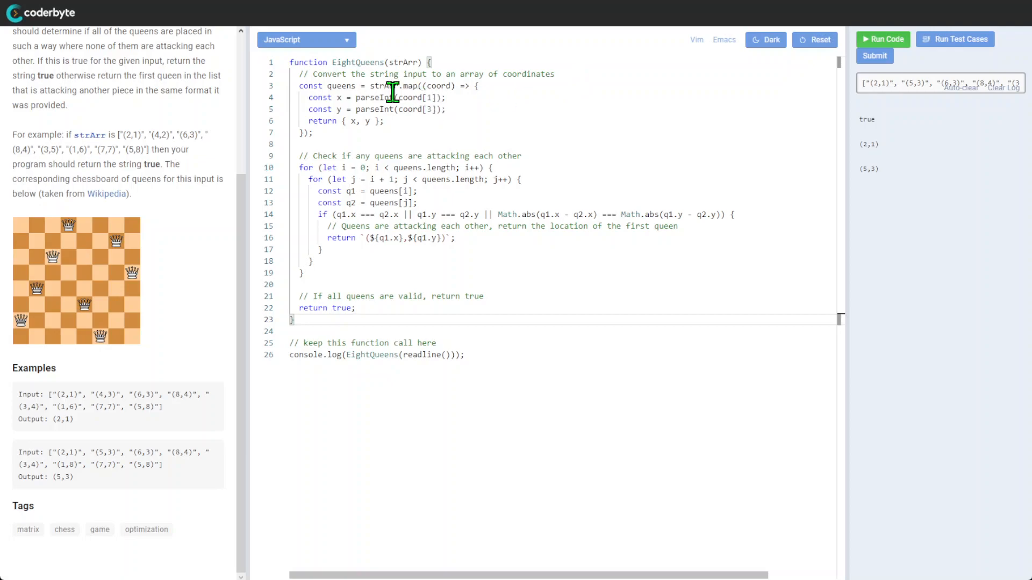
Paste the full EightQueens JavaScript solution, clear the log, and pass both sample test cases.
{"action": "double_click", "coordinate": [341, 85]}
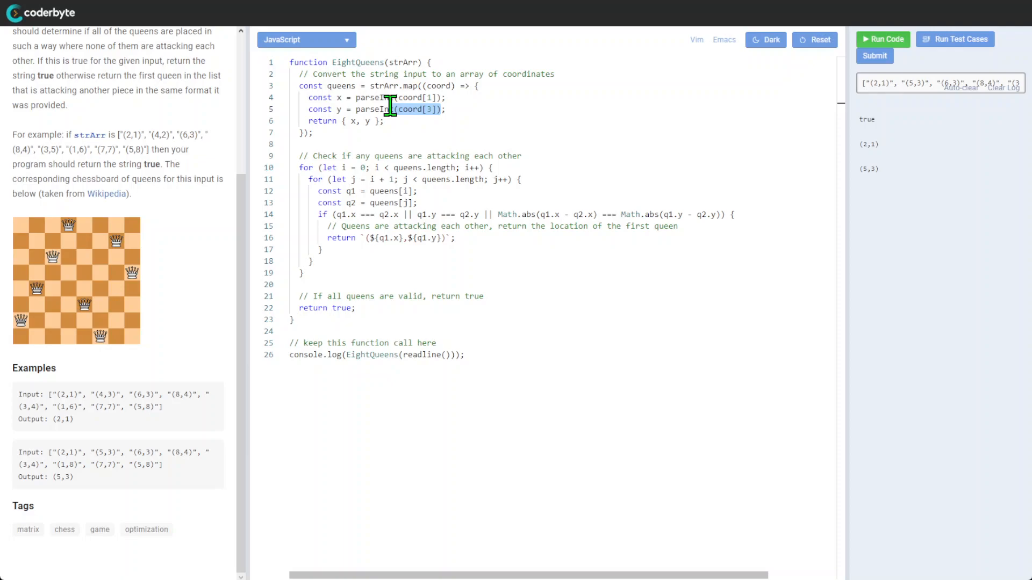
{"action": "mouse_move", "coordinate": [371, 159]}
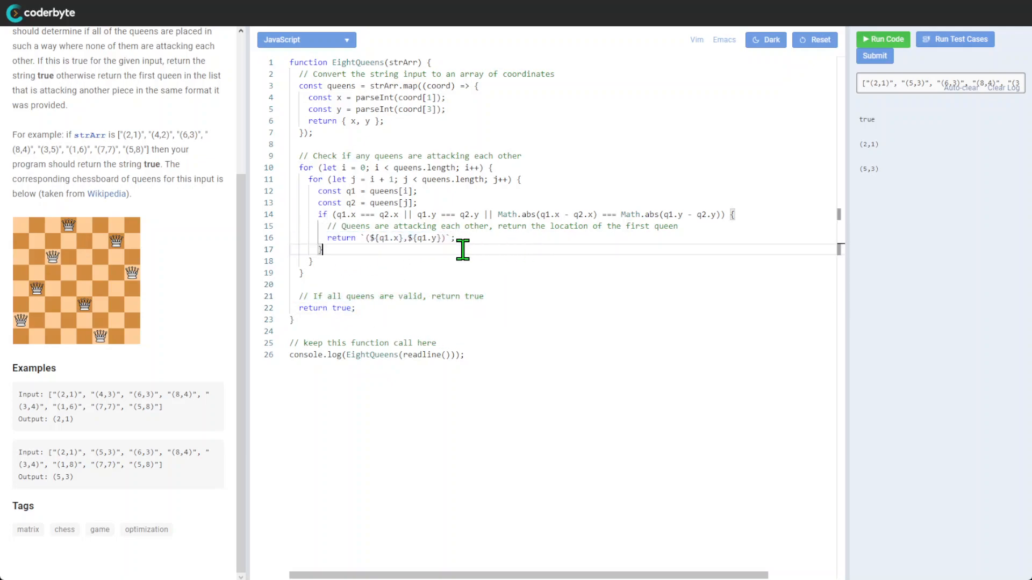
{"action": "mouse_move", "coordinate": [440, 239]}
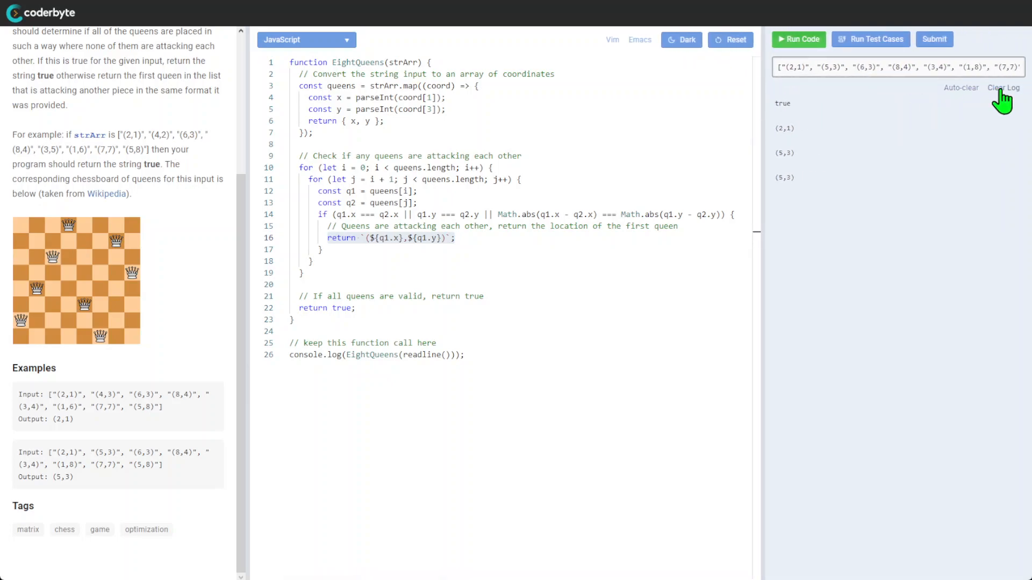
{"action": "left_click", "coordinate": [870, 38]}
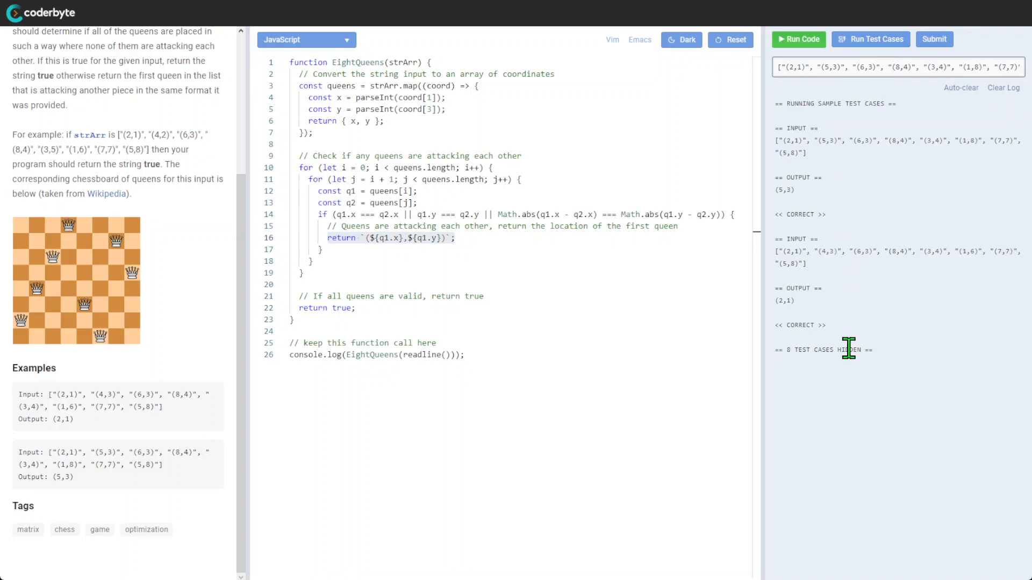
{"action": "mouse_move", "coordinate": [957, 156]}
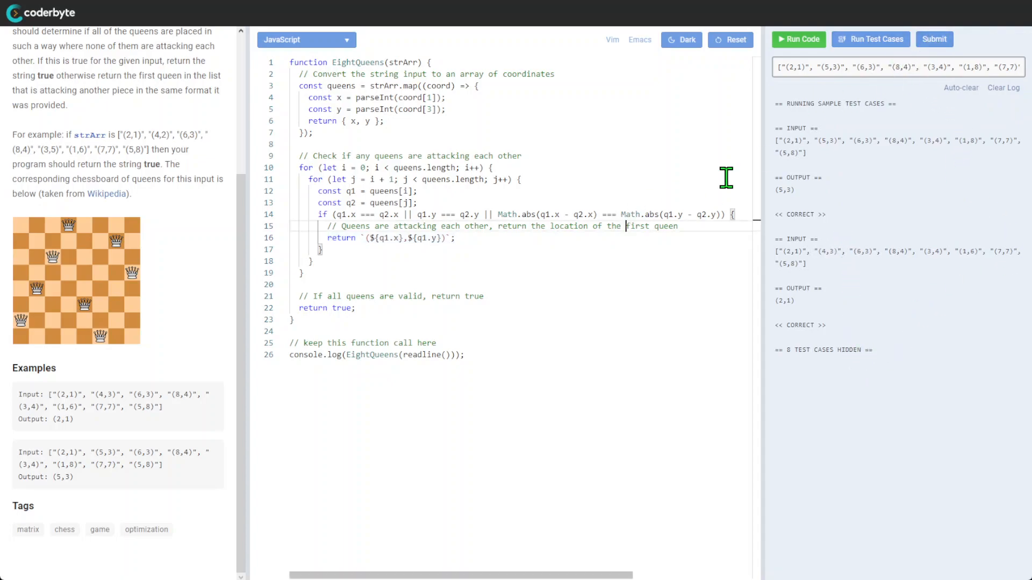
Submit the solution and confirm, reaching the results page with 10 total points.
{"action": "left_click", "coordinate": [933, 39]}
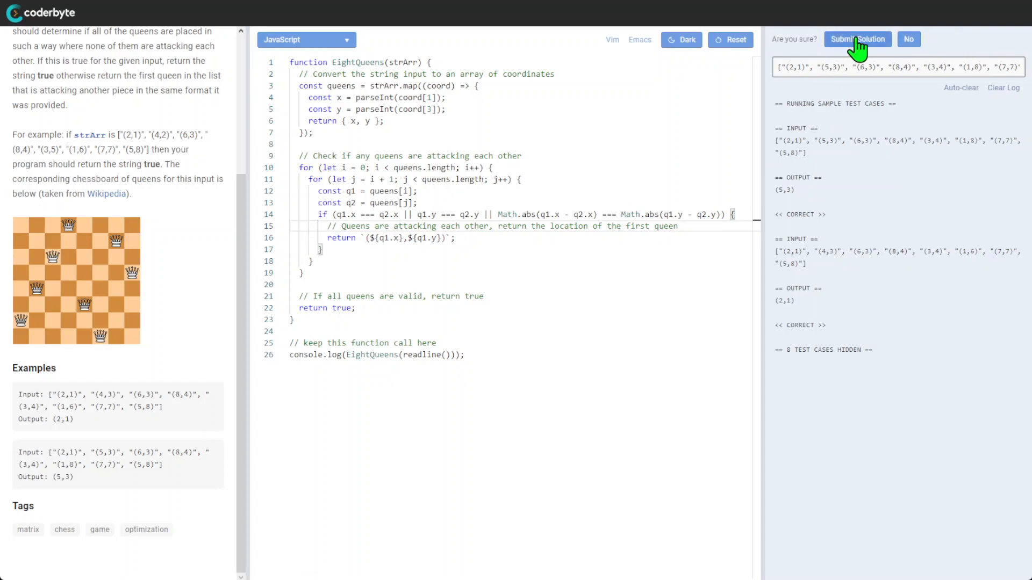
{"action": "left_click", "coordinate": [857, 38]}
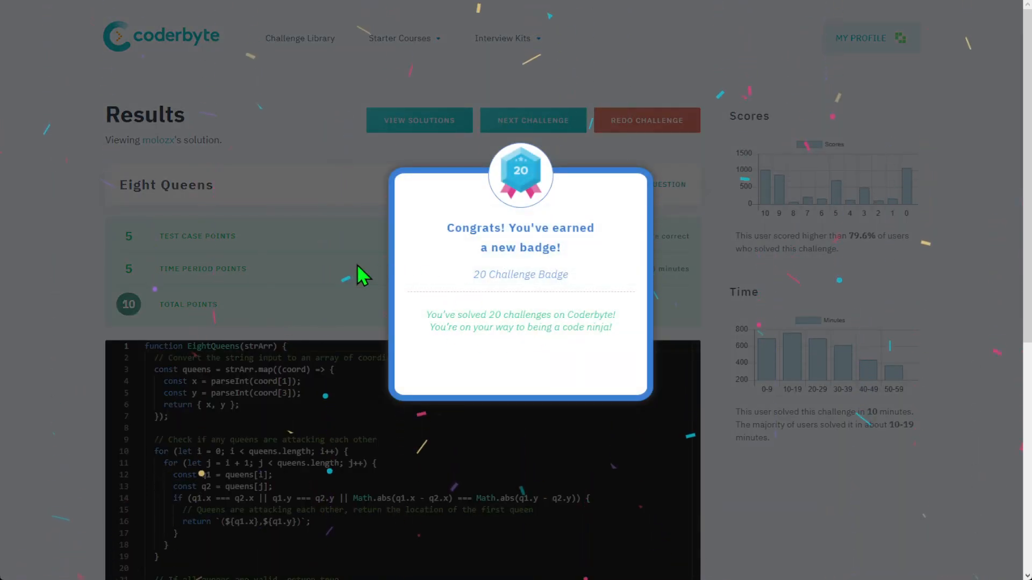
{"action": "mouse_move", "coordinate": [284, 270]}
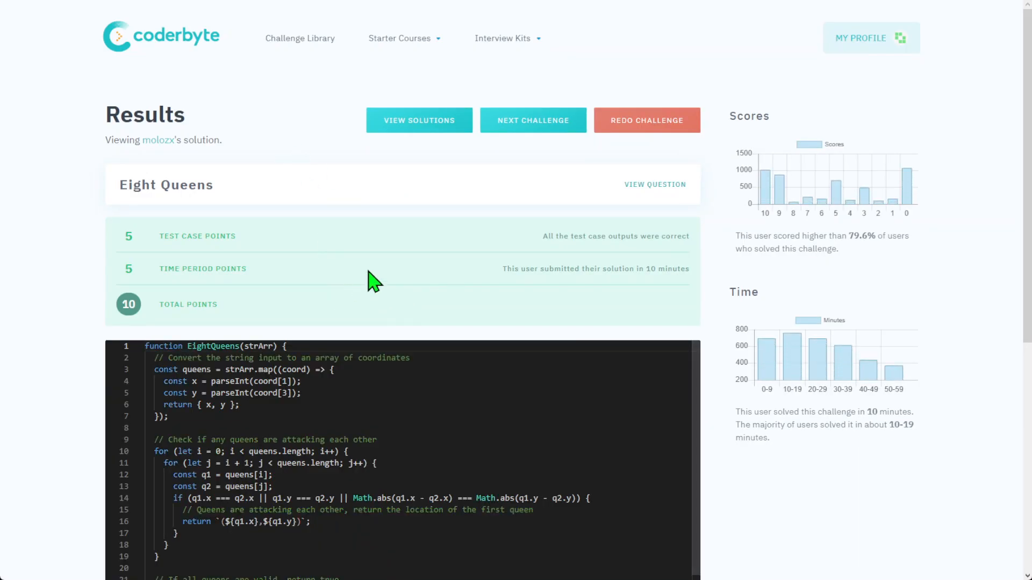
{"action": "mouse_move", "coordinate": [850, 471]}
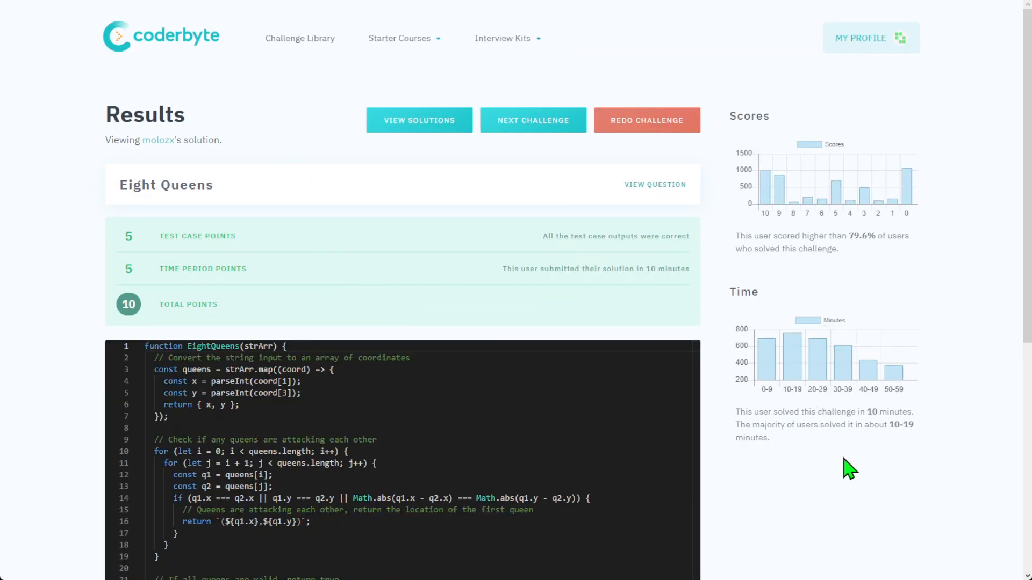
{"action": "mouse_move", "coordinate": [842, 355]}
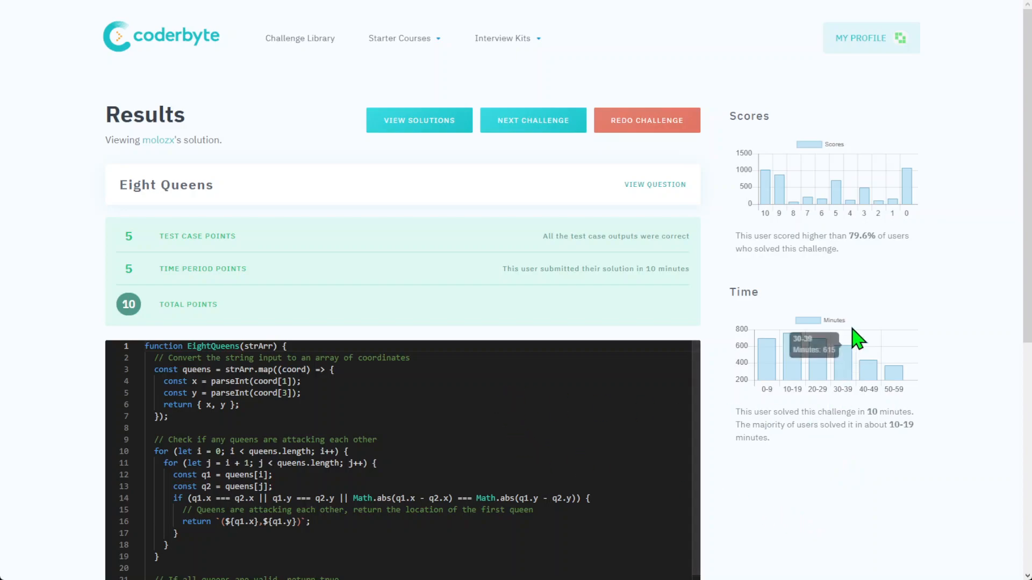
{"action": "mouse_move", "coordinate": [783, 217]}
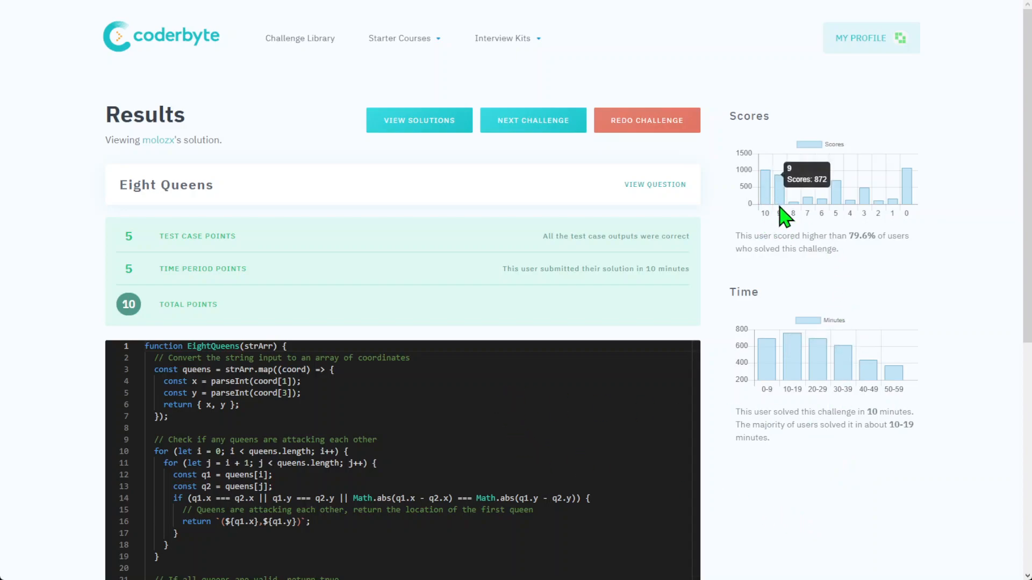
{"action": "scroll", "scroll_direction": "down", "scroll_amount": 3}
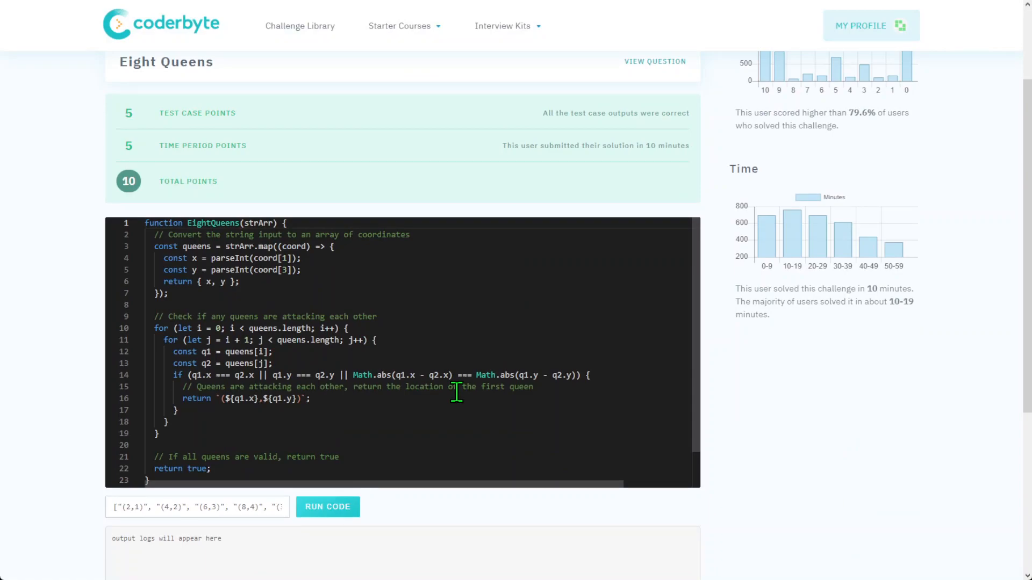
{"action": "mouse_move", "coordinate": [434, 375]}
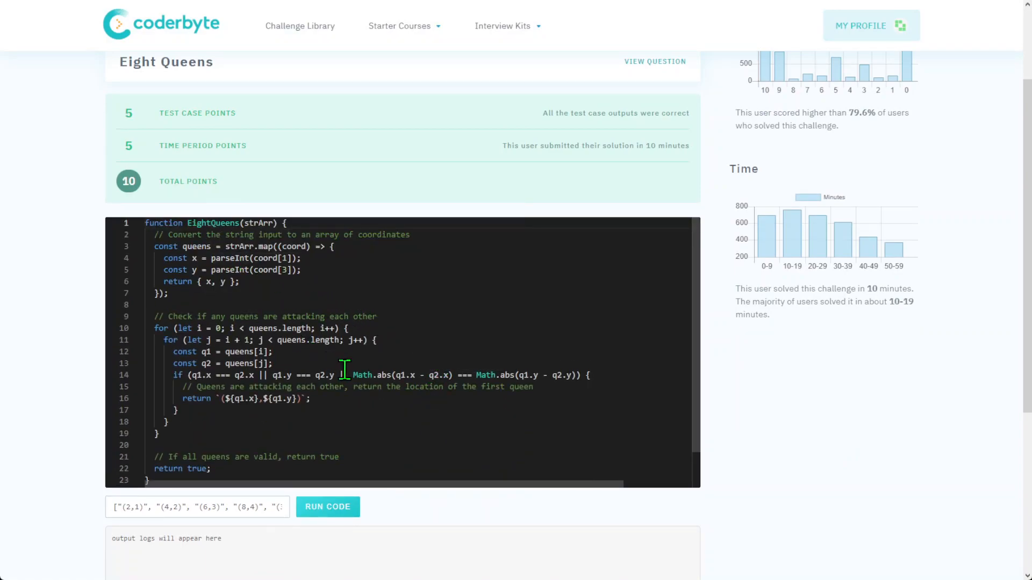
{"action": "scroll", "scroll_direction": "up", "scroll_amount": 3}
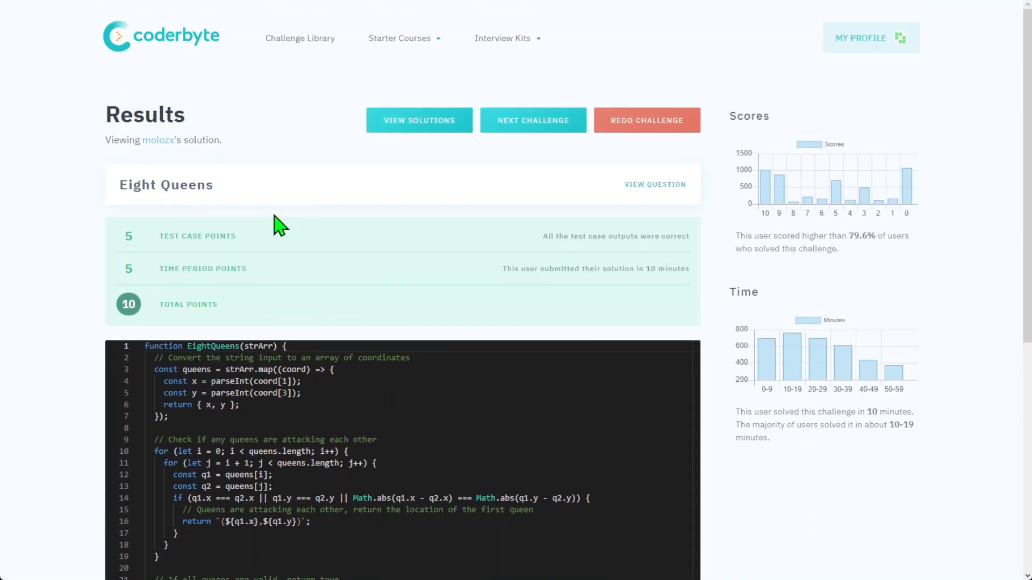
{"action": "double_click", "coordinate": [167, 185]}
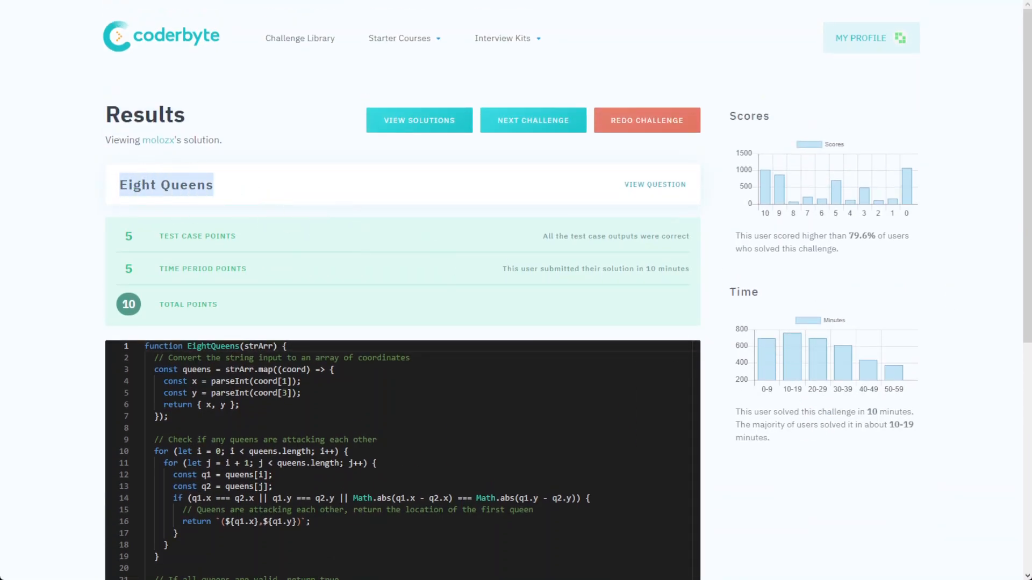
{"action": "mouse_move", "coordinate": [576, 347]}
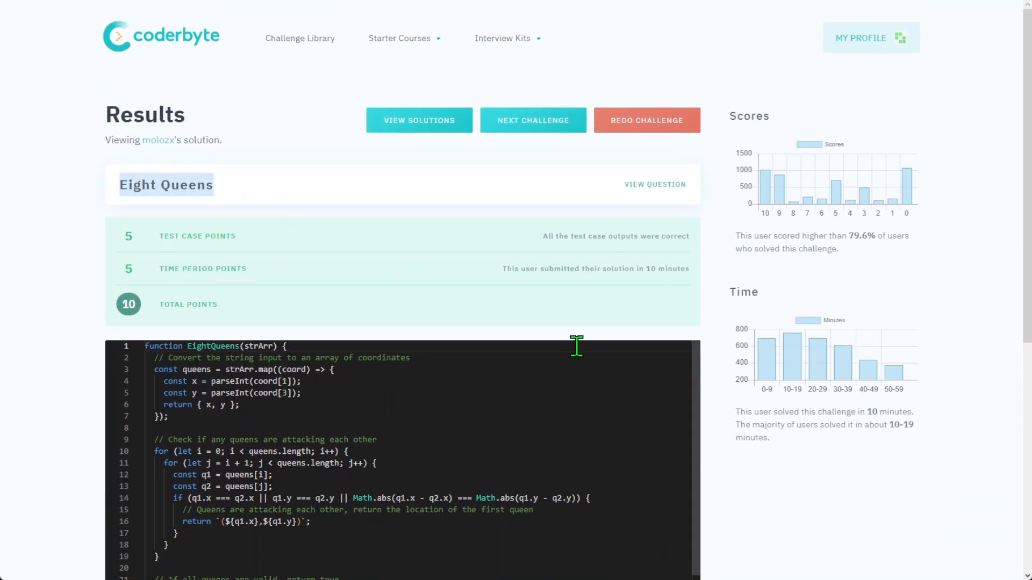
{"action": "mouse_move", "coordinate": [532, 265]}
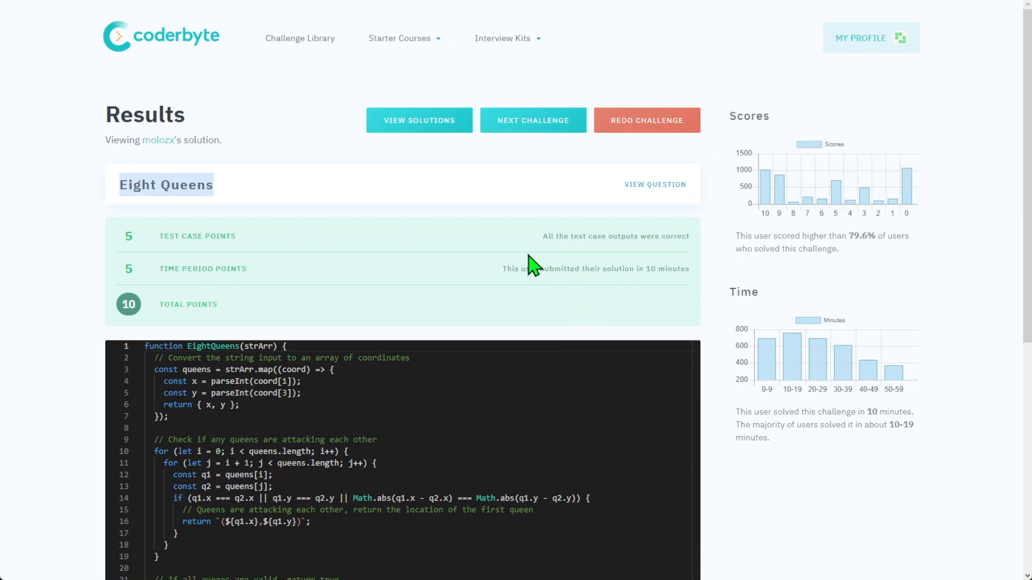
{"action": "mouse_move", "coordinate": [584, 307]}
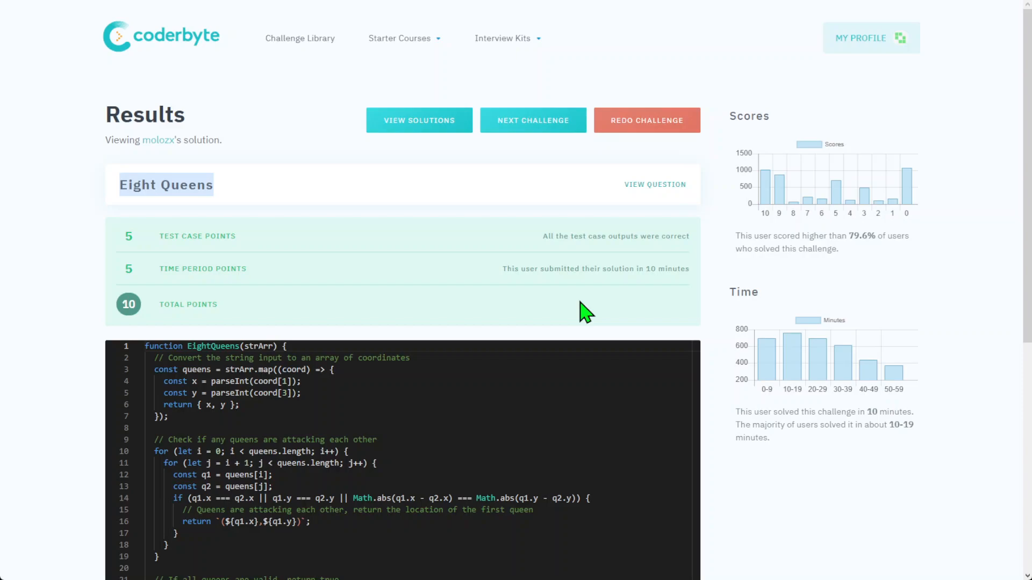
{"action": "mouse_move", "coordinate": [616, 304]}
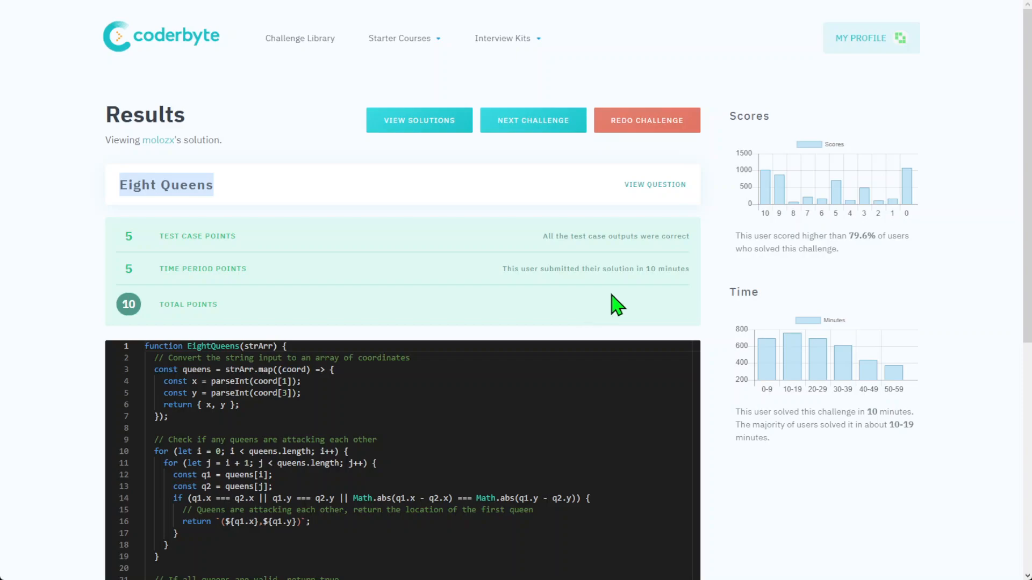